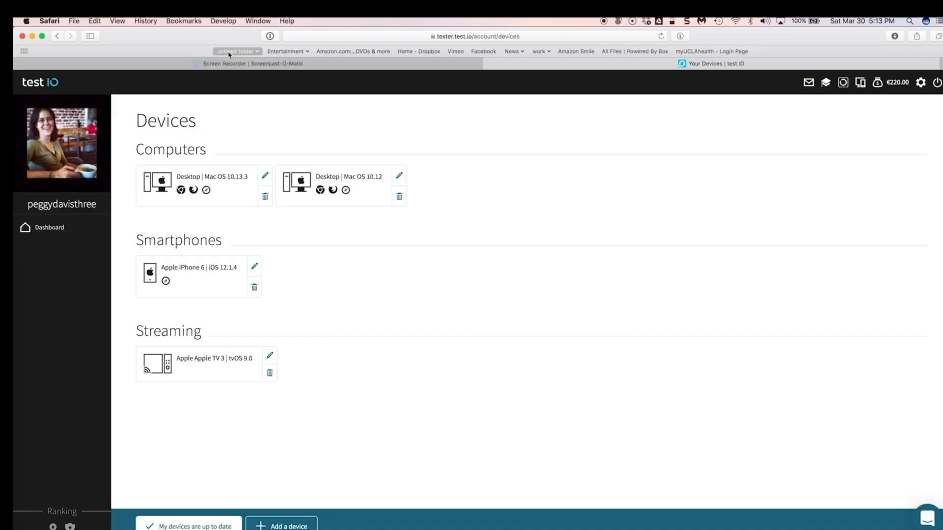
mouse_move(236, 51)
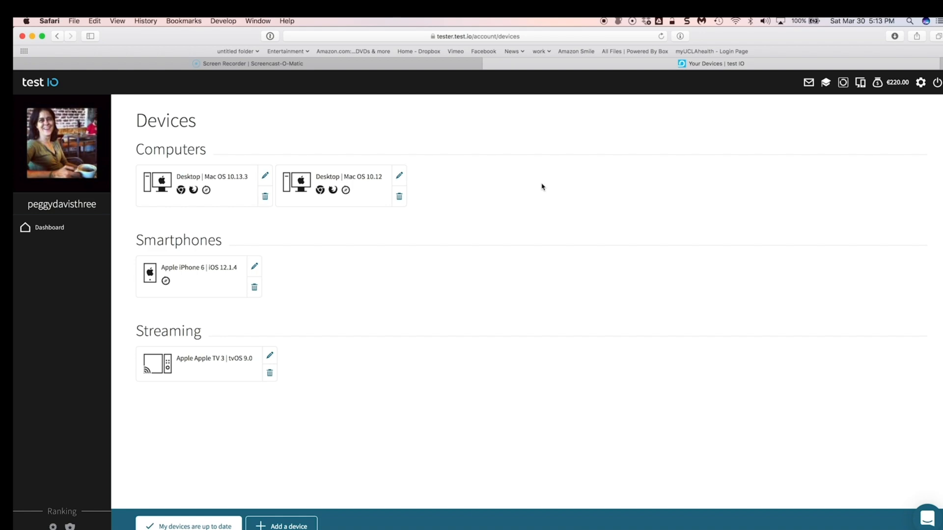
mouse_move(470, 134)
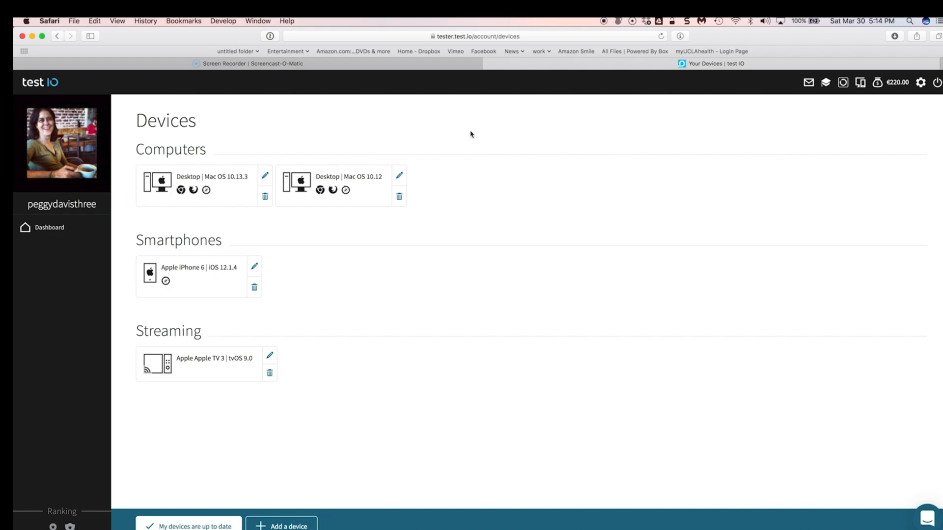
mouse_move(366, 65)
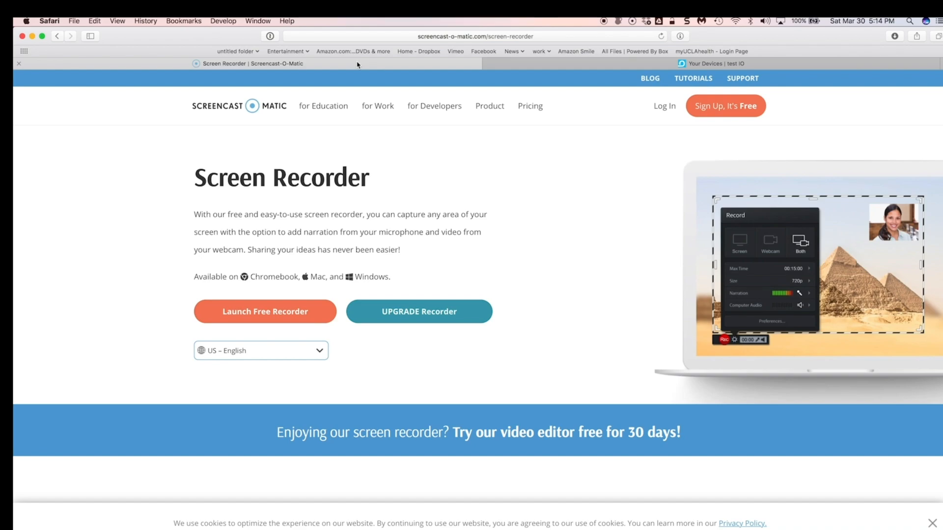
mouse_move(333, 134)
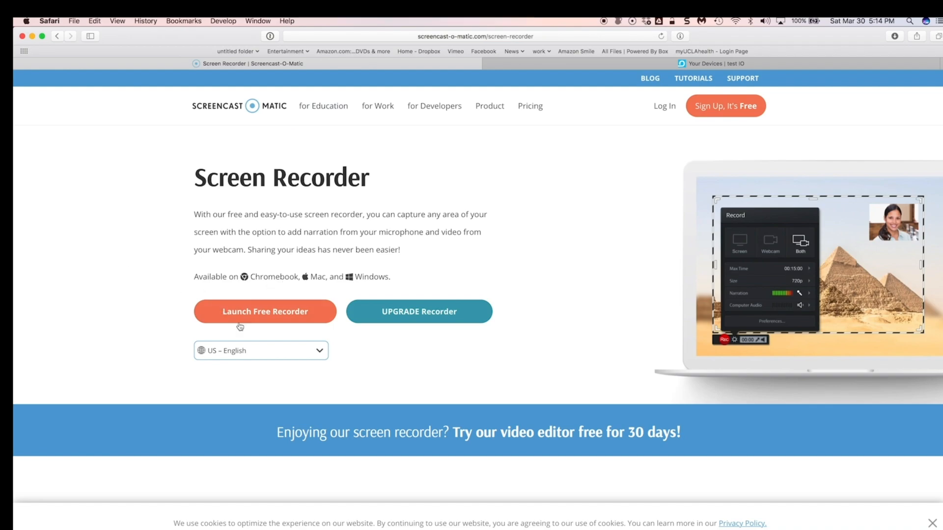
mouse_move(243, 315)
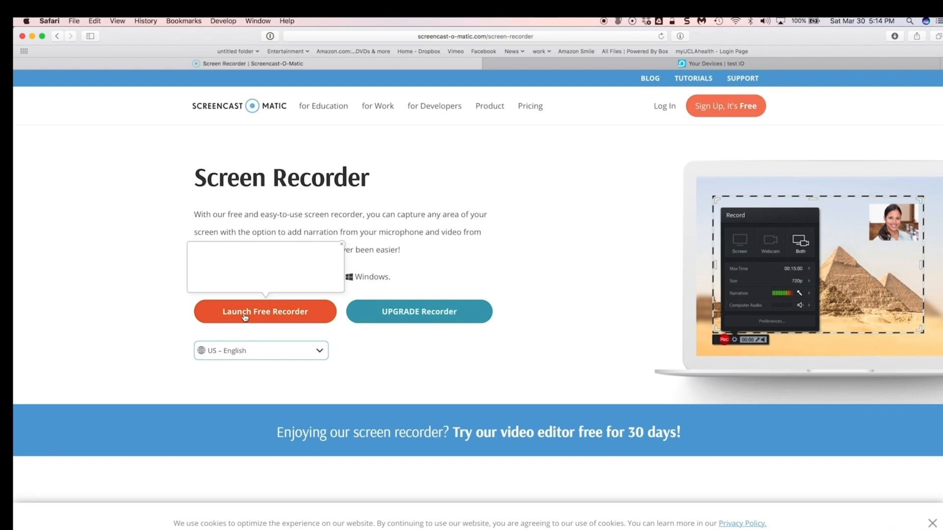
Launch the free screen recorder from the website and allow the page to open it
left_click(265, 311)
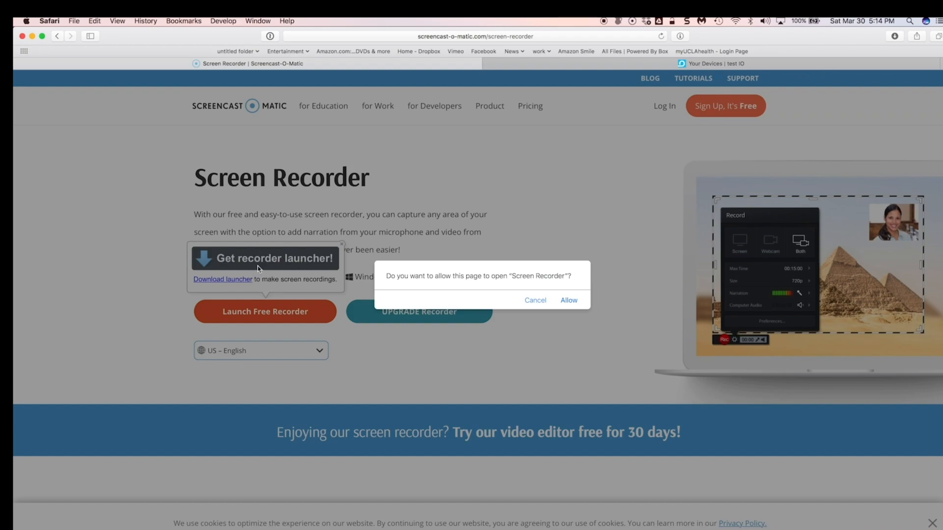
mouse_move(522, 285)
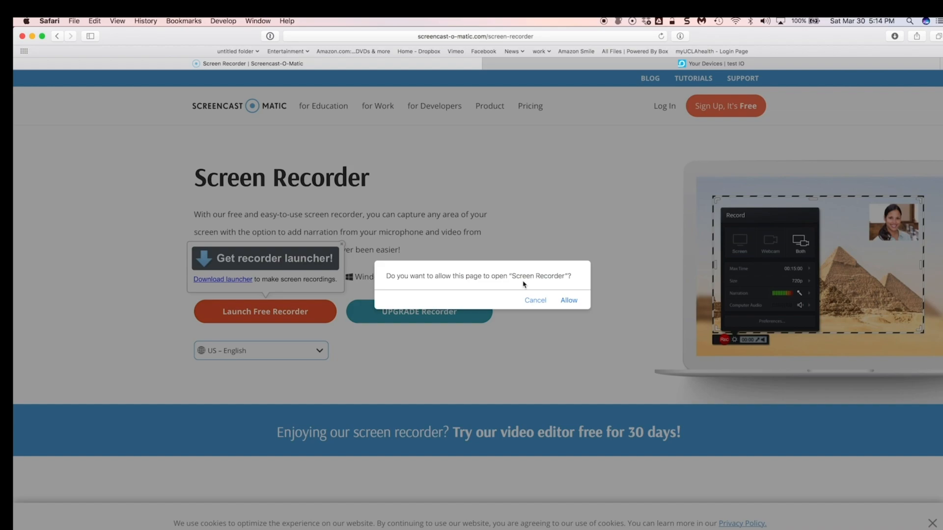
mouse_move(530, 289)
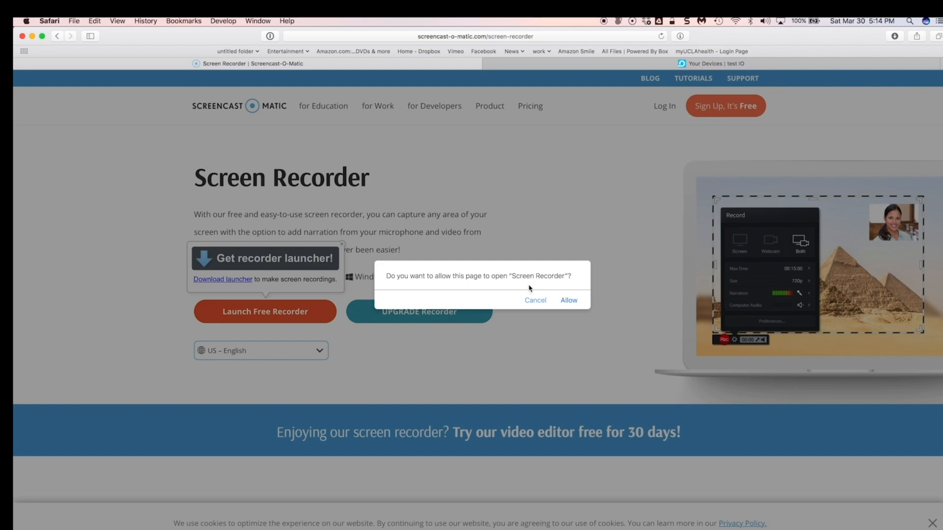
mouse_move(566, 287)
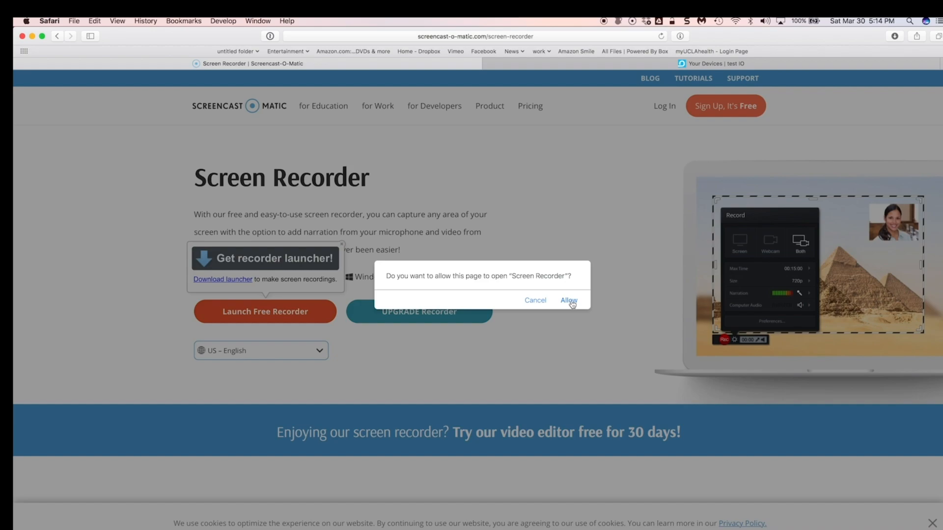
left_click(568, 301)
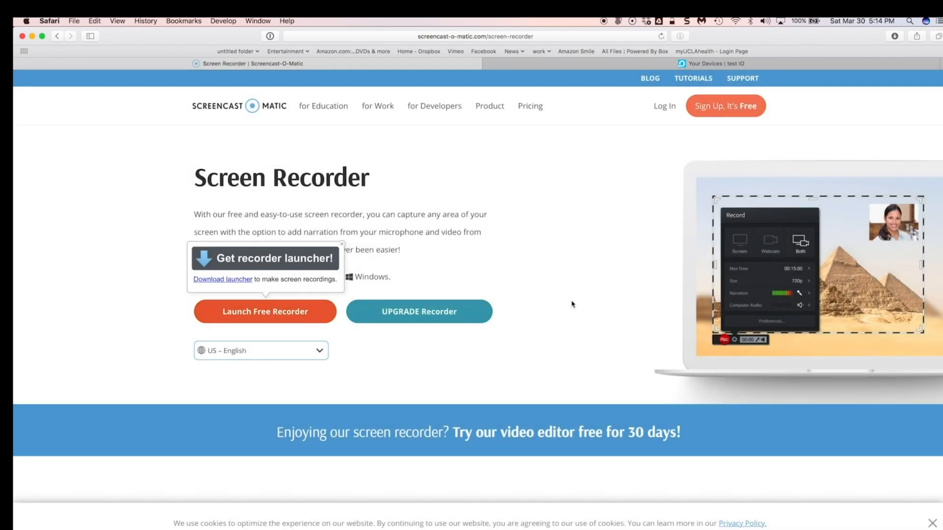
Relaunch the recorder, keep the narration microphone on None, and close the settings panel
left_click(265, 311)
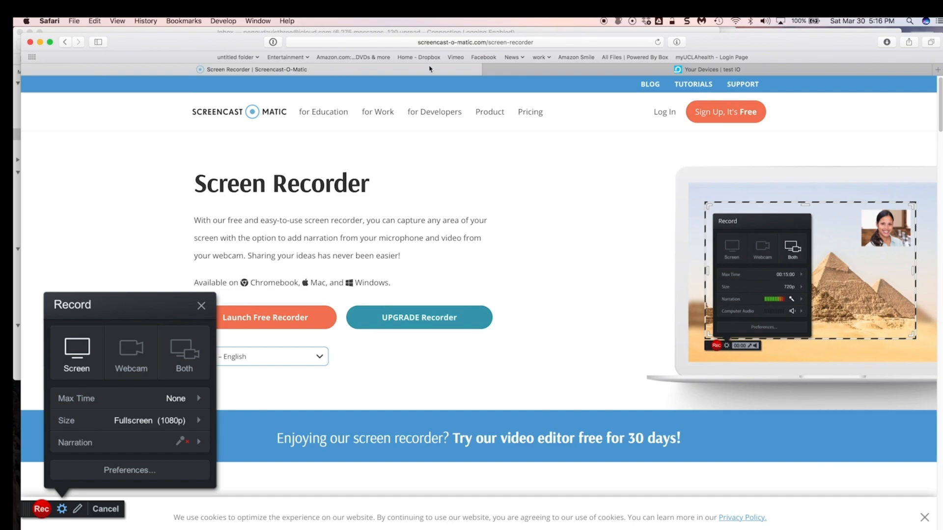
mouse_move(190, 211)
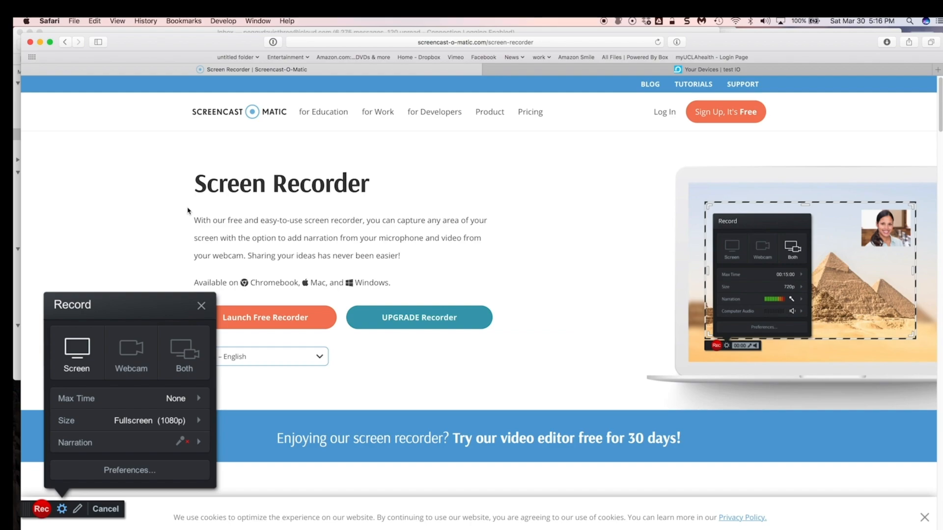
mouse_move(177, 262)
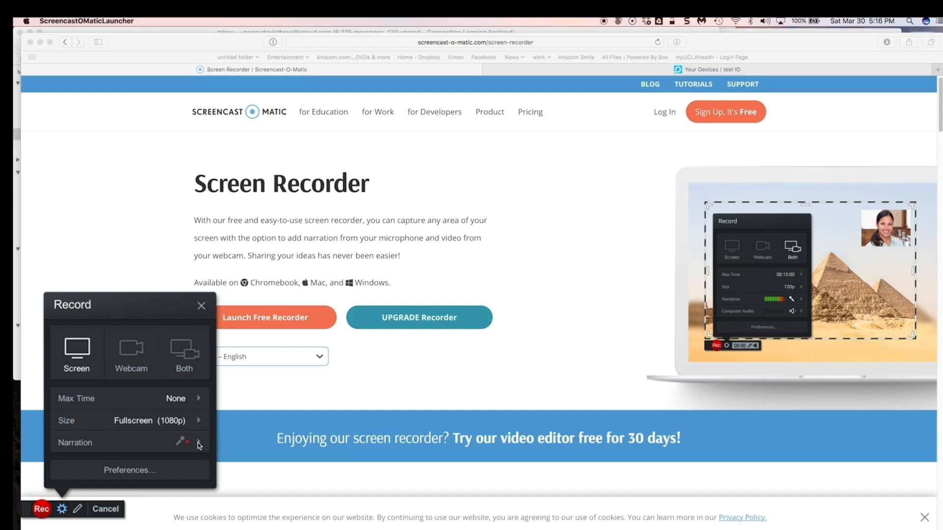
left_click(200, 443)
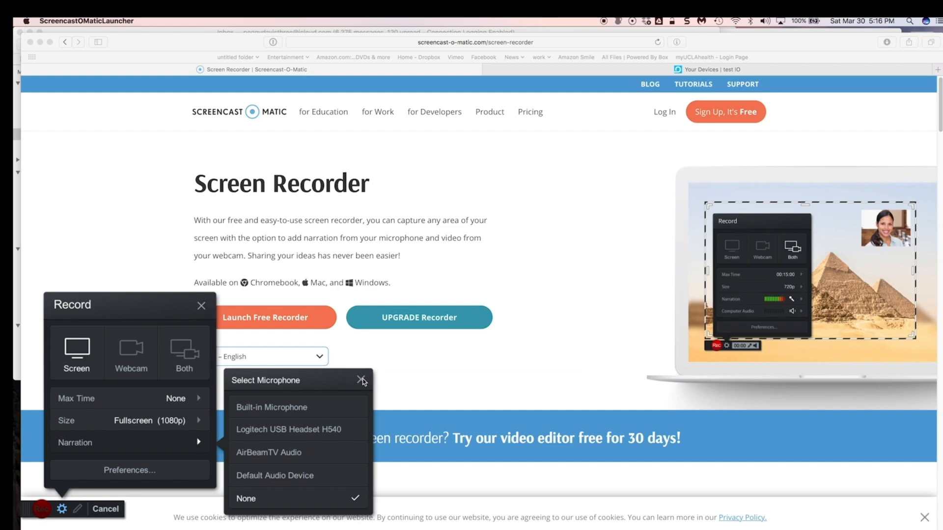
left_click(362, 380)
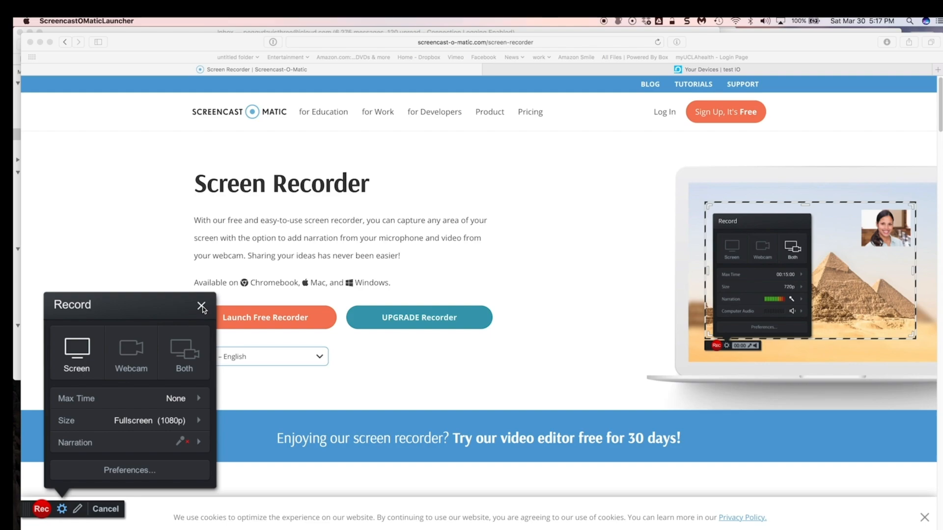
left_click(201, 306)
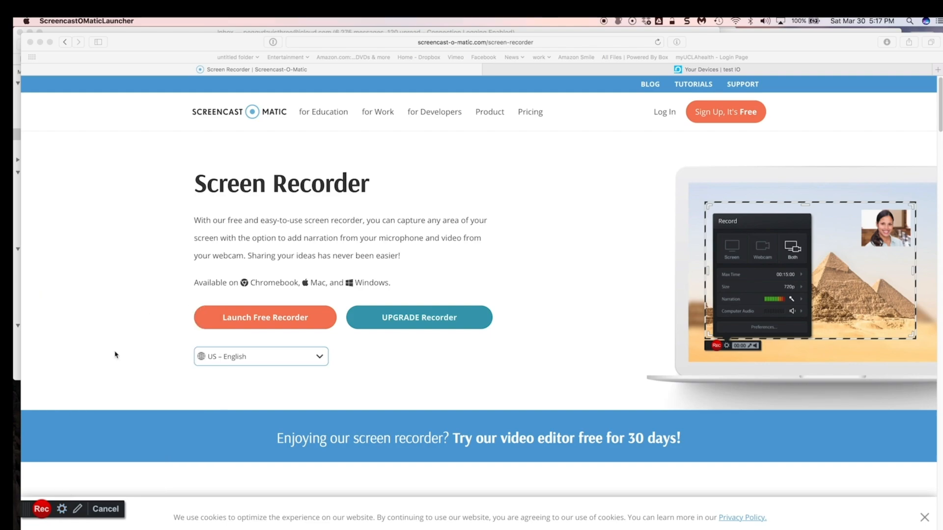
mouse_move(32, 482)
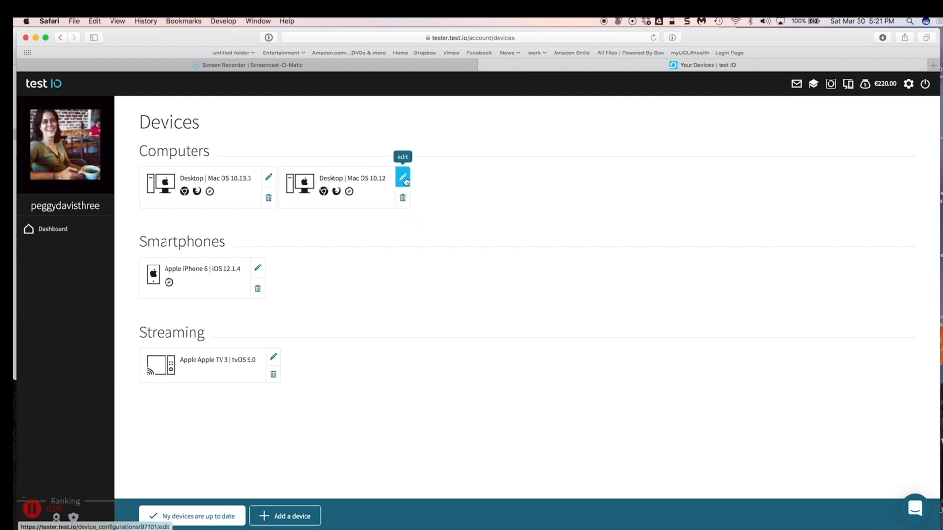
Record opening and closing the Mac OS 10.12 desktop edit form, then pause
left_click(402, 178)
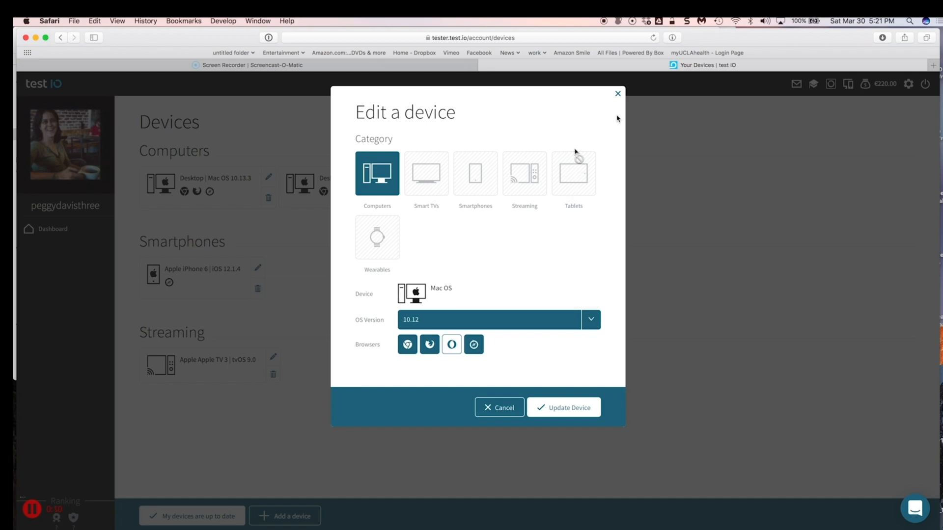
left_click(562, 407)
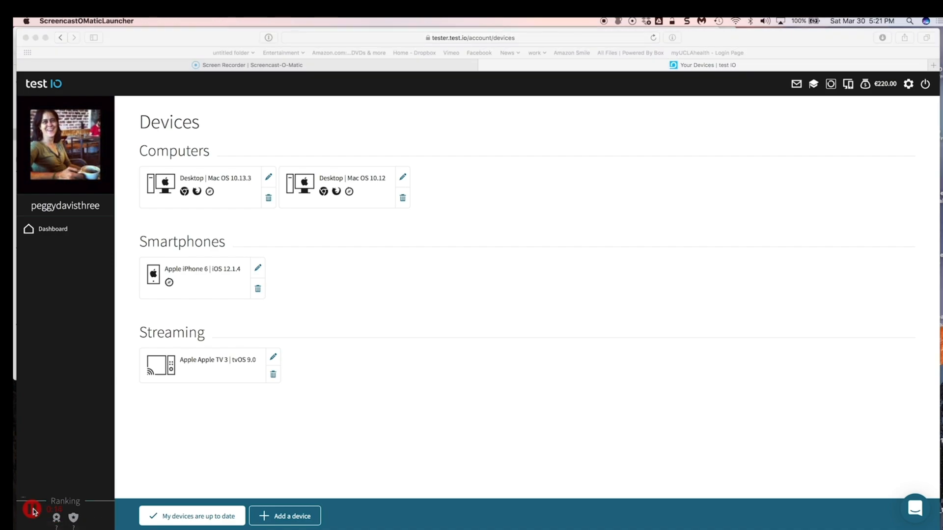
left_click(32, 510)
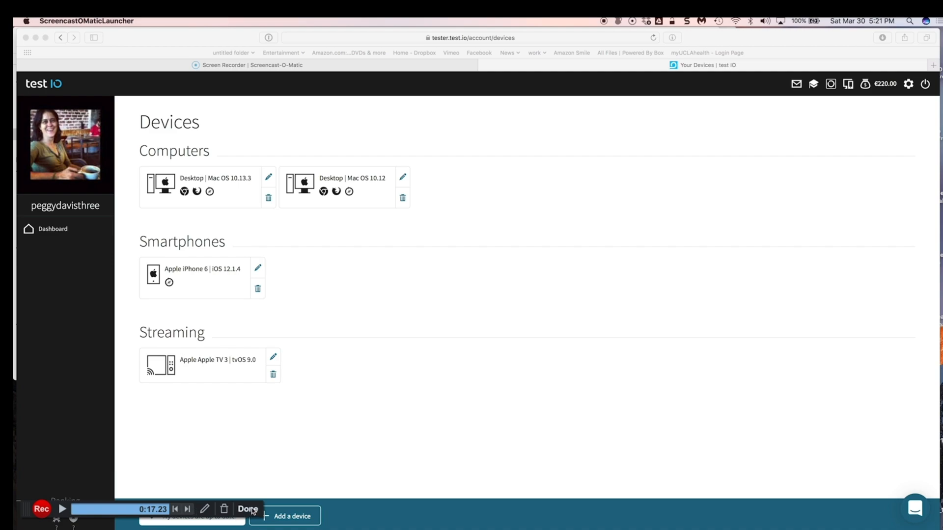
Finish Recording #70 and move the trim start to about 0:04.48, leaving 13 seconds
left_click(247, 509)
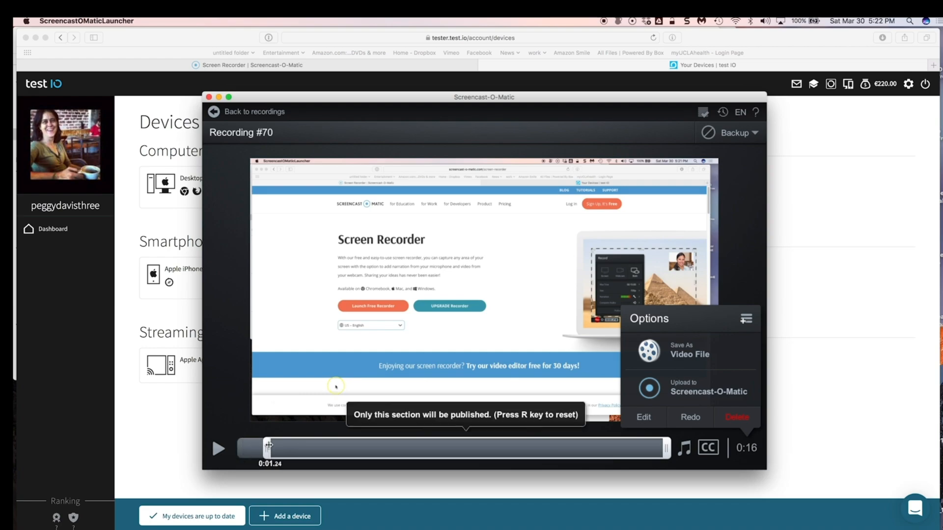
left_click_drag(268, 448, 286, 451)
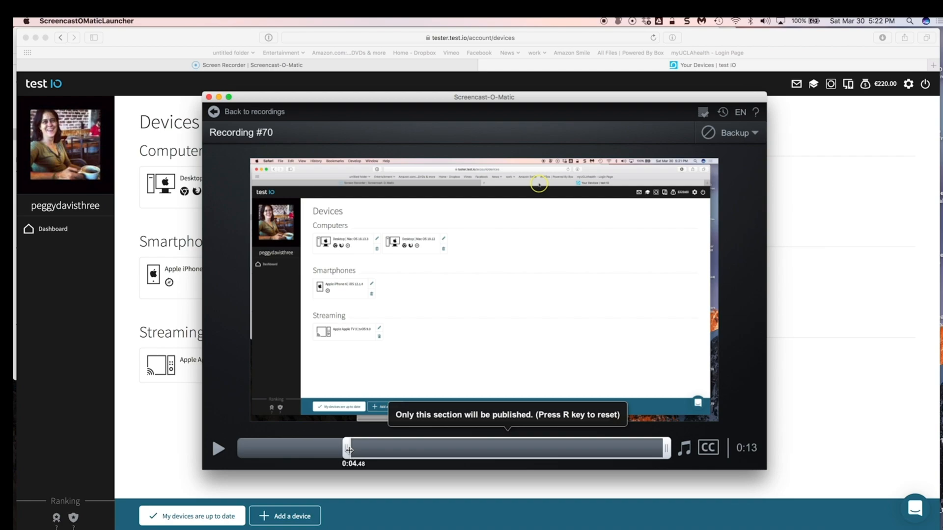
left_click_drag(349, 447, 412, 448)
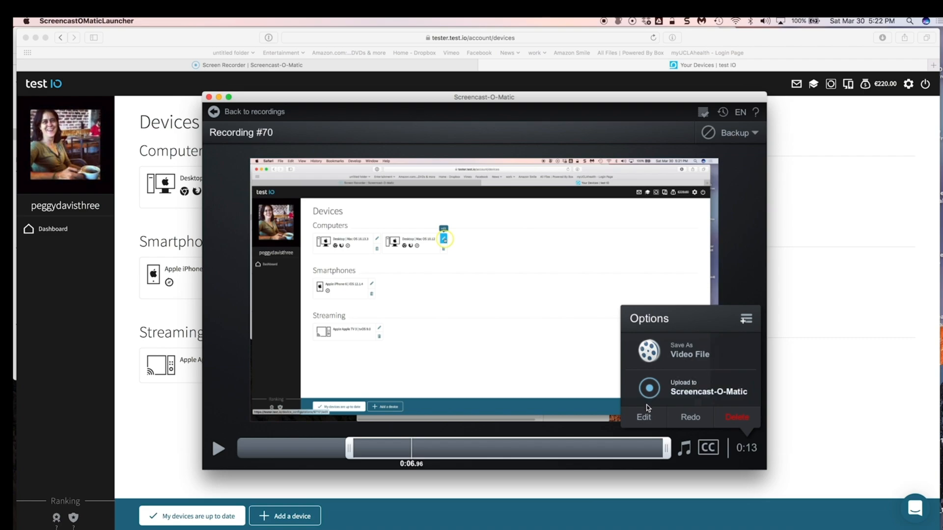
mouse_move(658, 387)
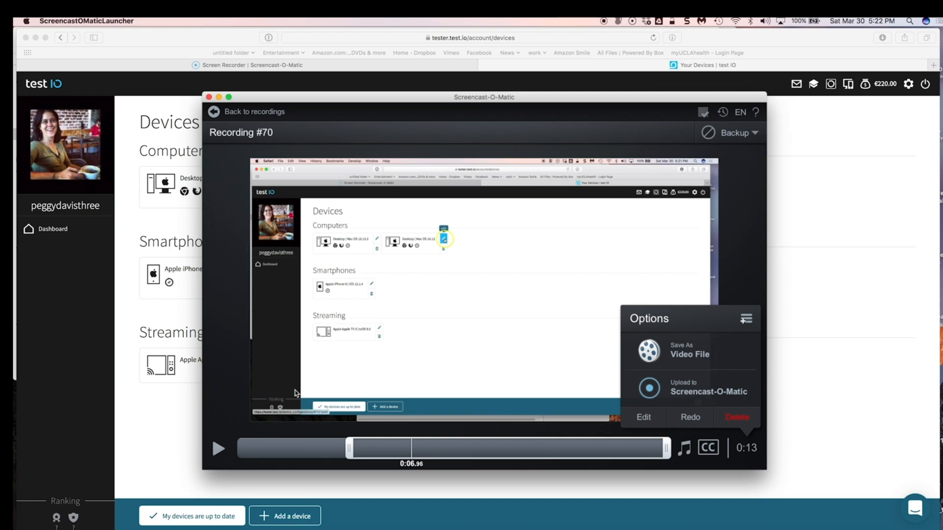
mouse_move(354, 386)
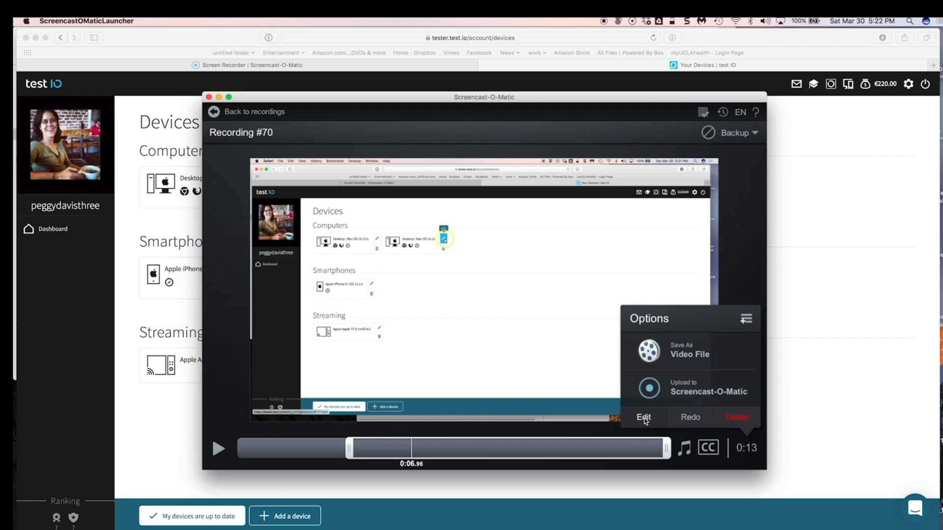
mouse_move(643, 417)
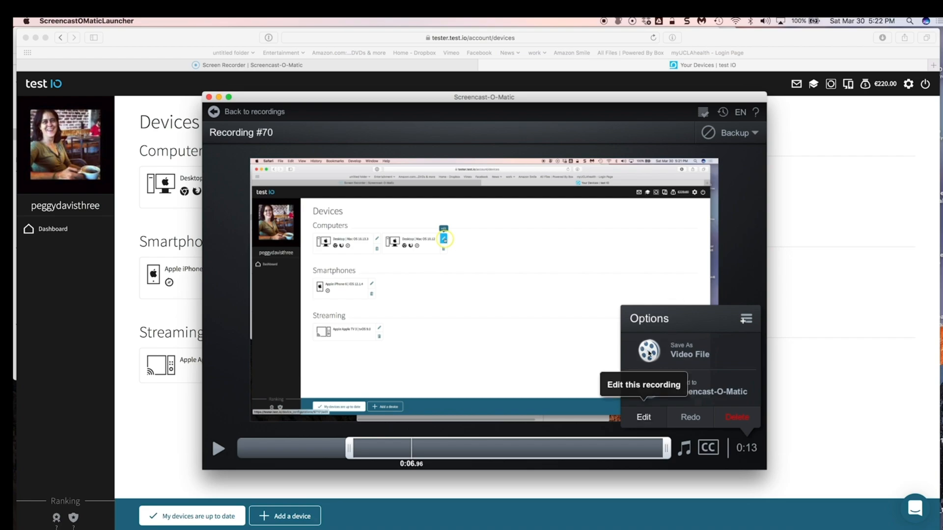
Set the MP4 video file to lower quality and name it somethingcool
left_click(689, 350)
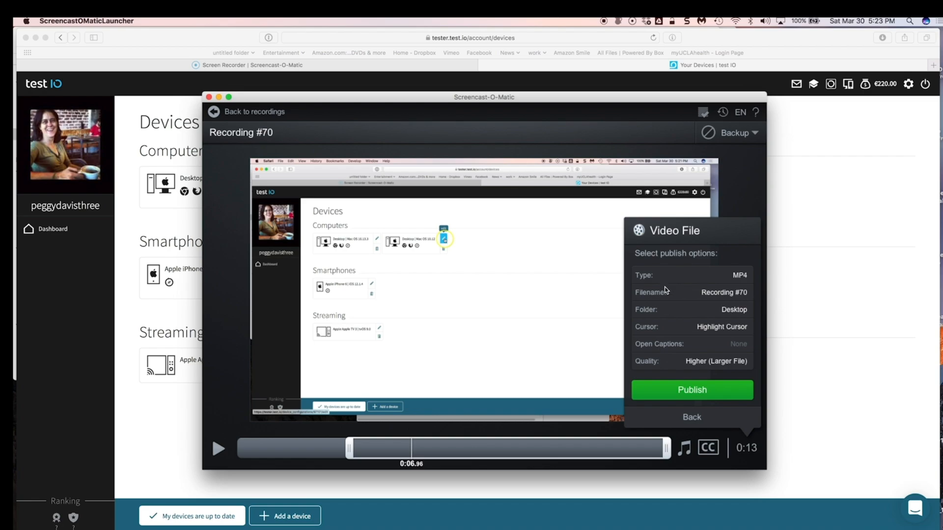
mouse_move(678, 365)
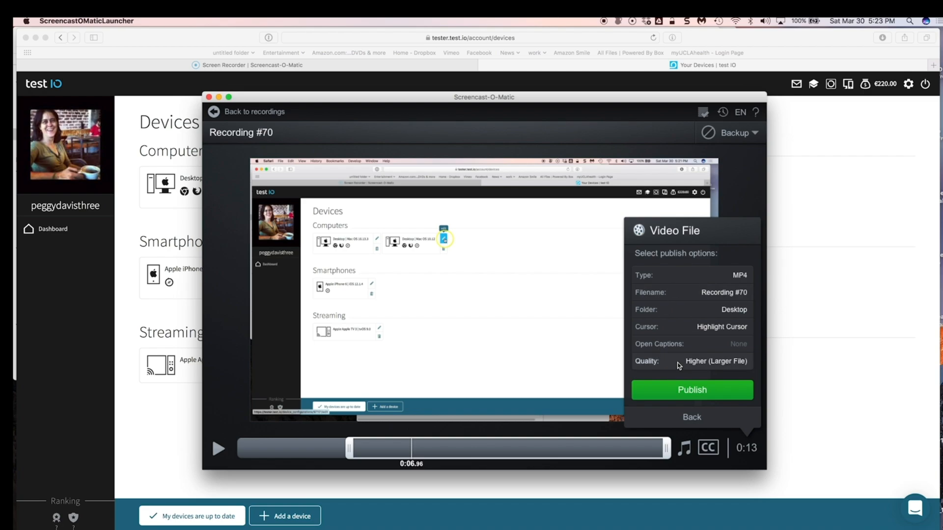
left_click(715, 360)
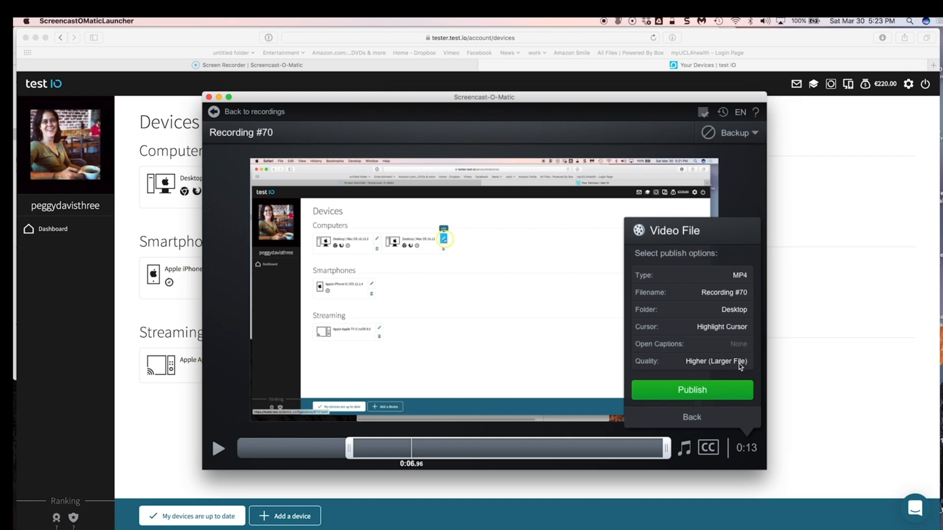
left_click(716, 361)
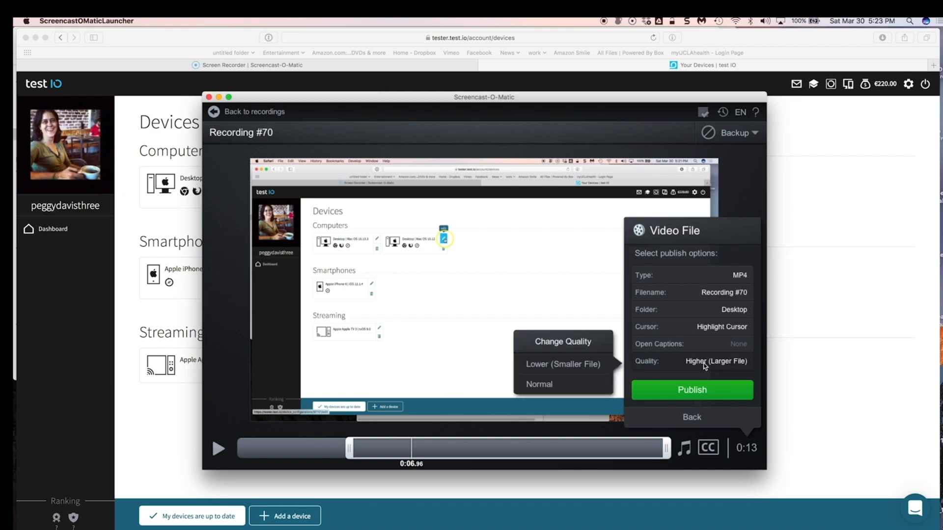
left_click(562, 364)
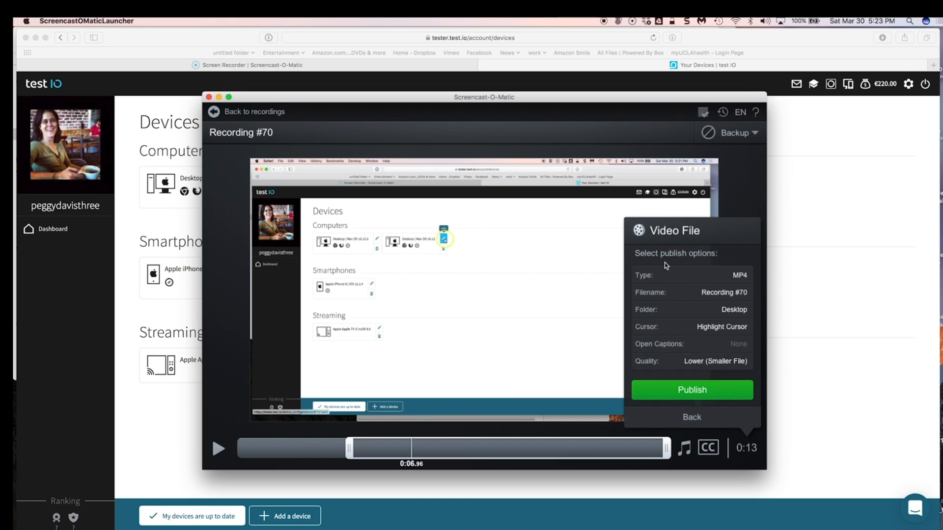
mouse_move(718, 296)
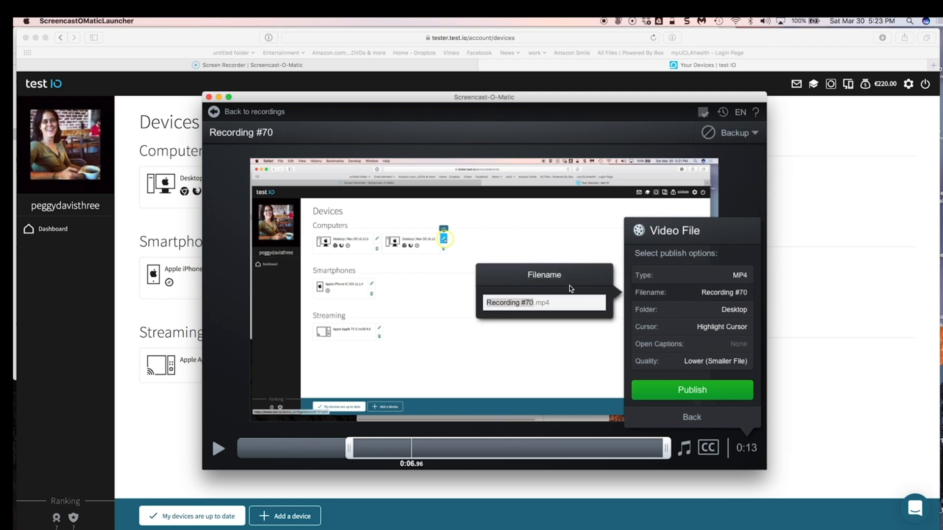
type("something")
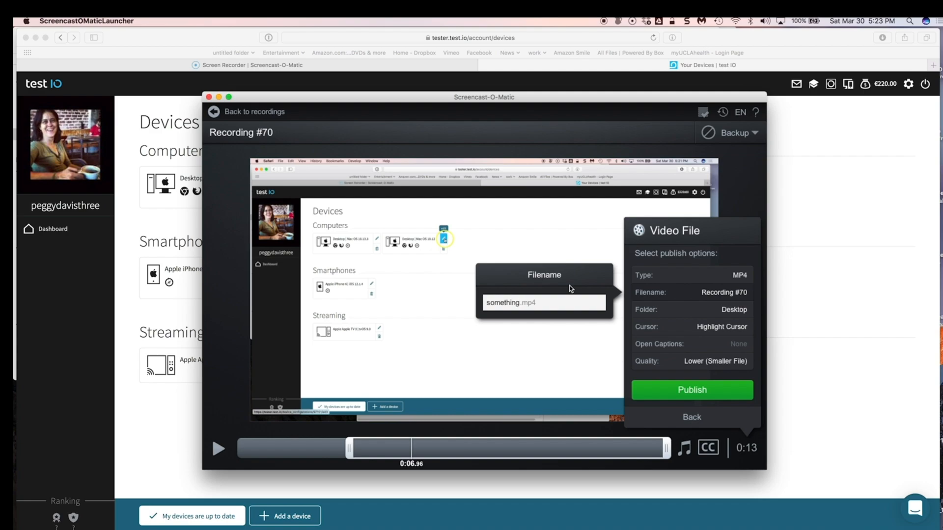
type("cool")
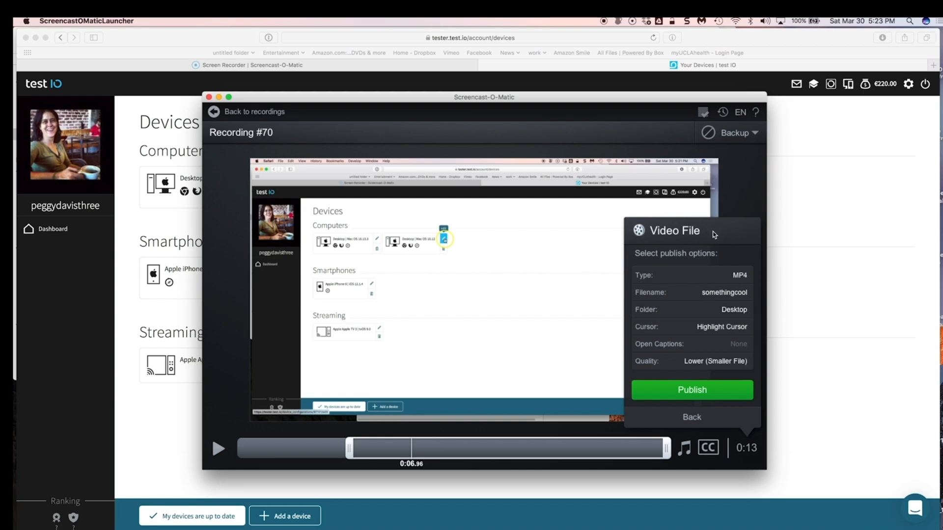
mouse_move(717, 235)
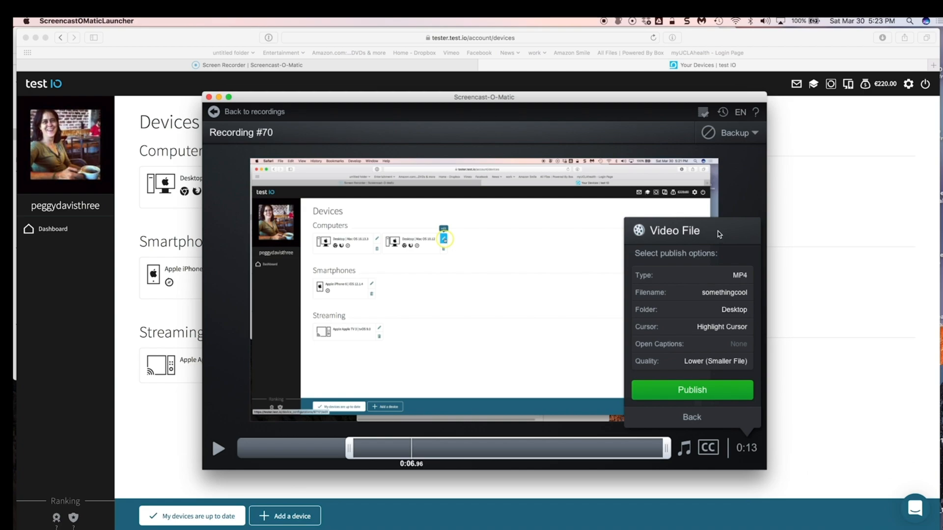
mouse_move(712, 331)
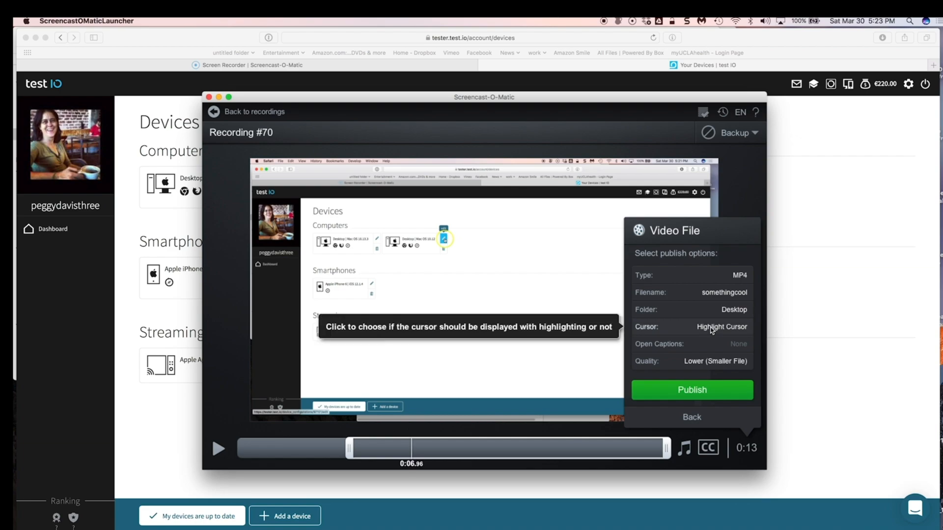
Set the video cursor to Highlight Cursor
left_click(720, 326)
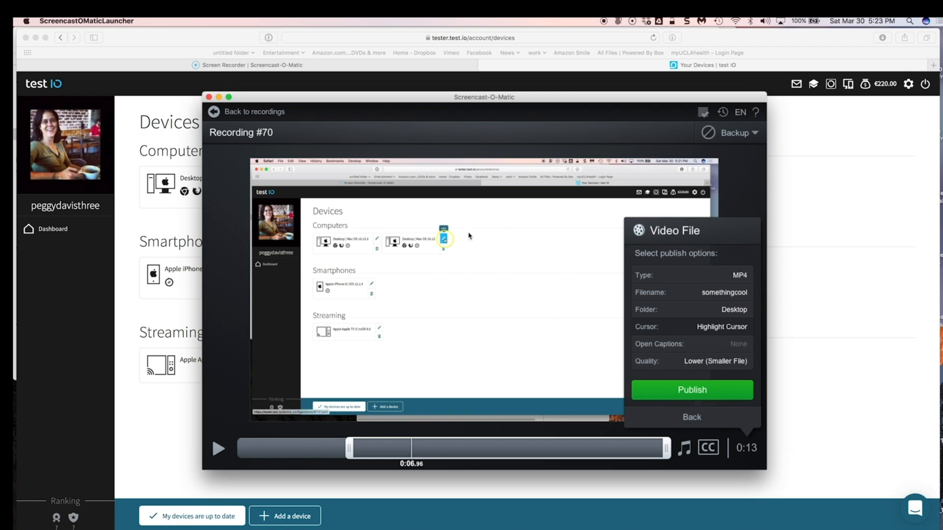
left_click(721, 326)
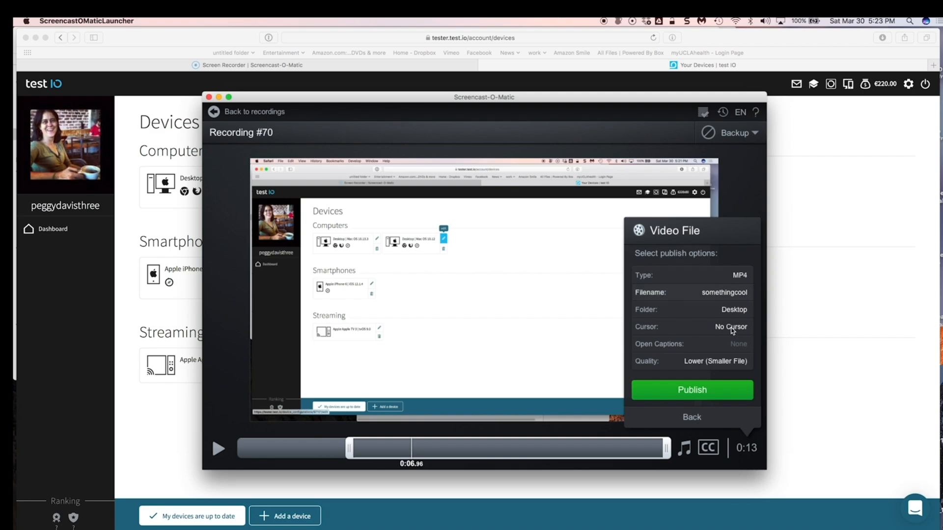
mouse_move(718, 332)
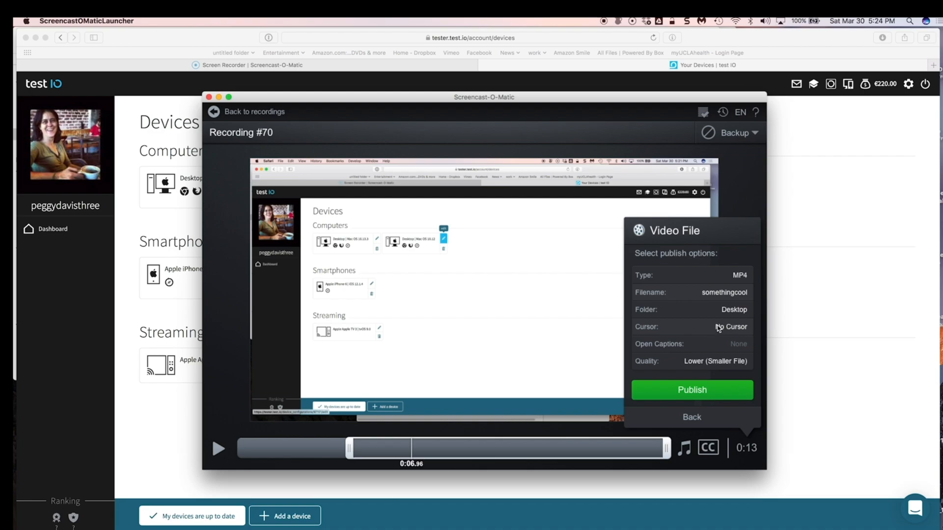
left_click(730, 326)
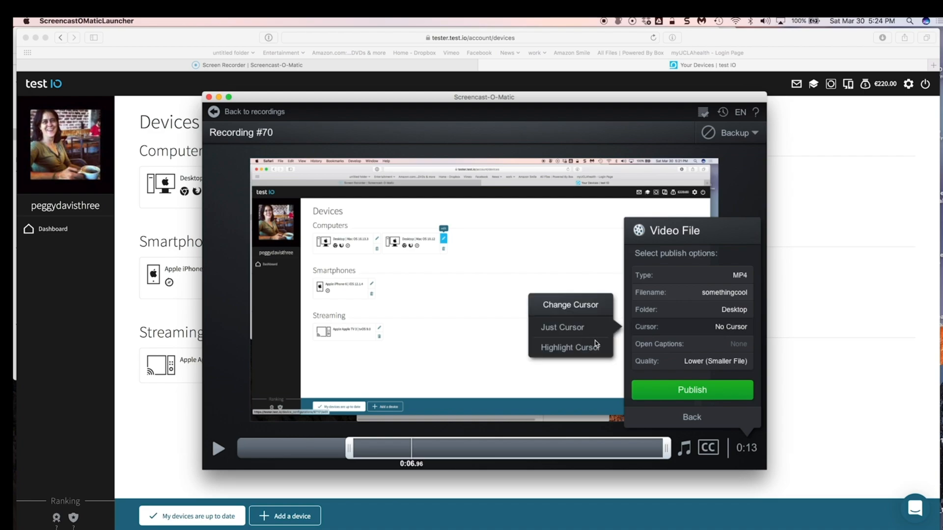
mouse_move(572, 306)
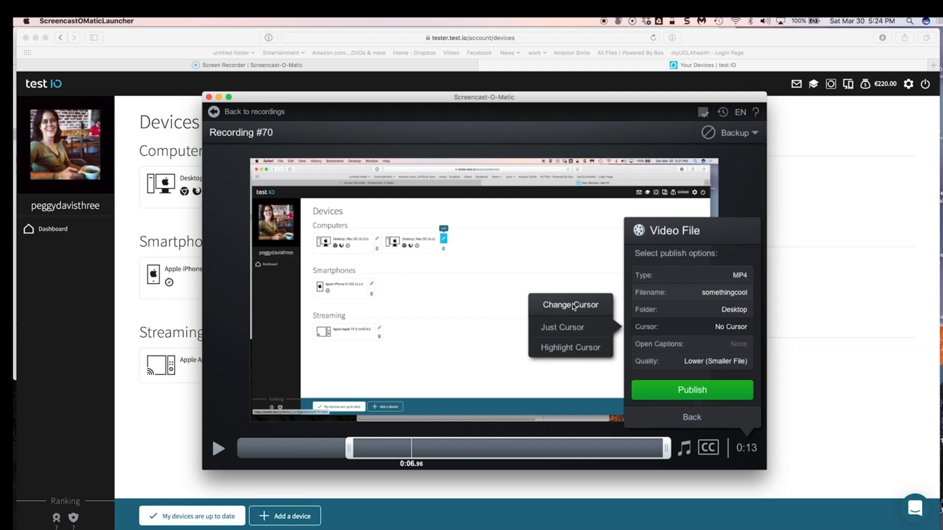
mouse_move(576, 353)
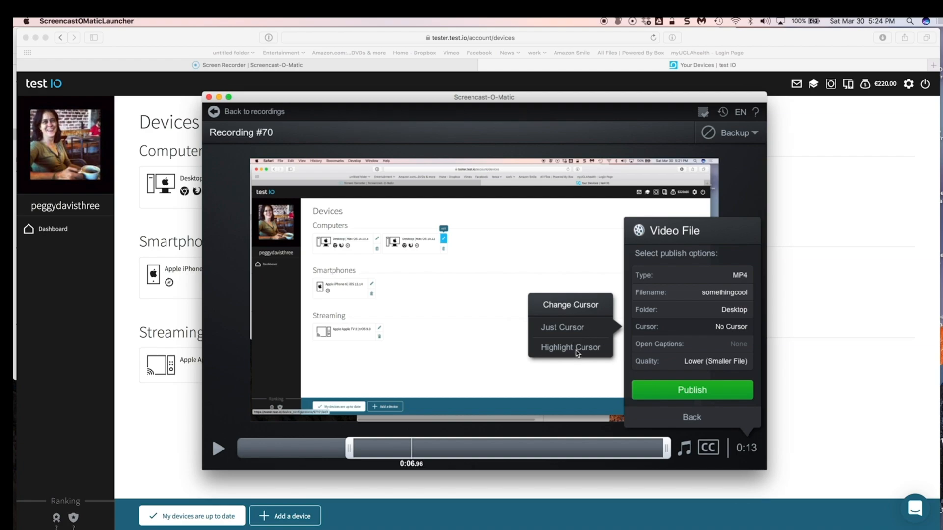
left_click(570, 347)
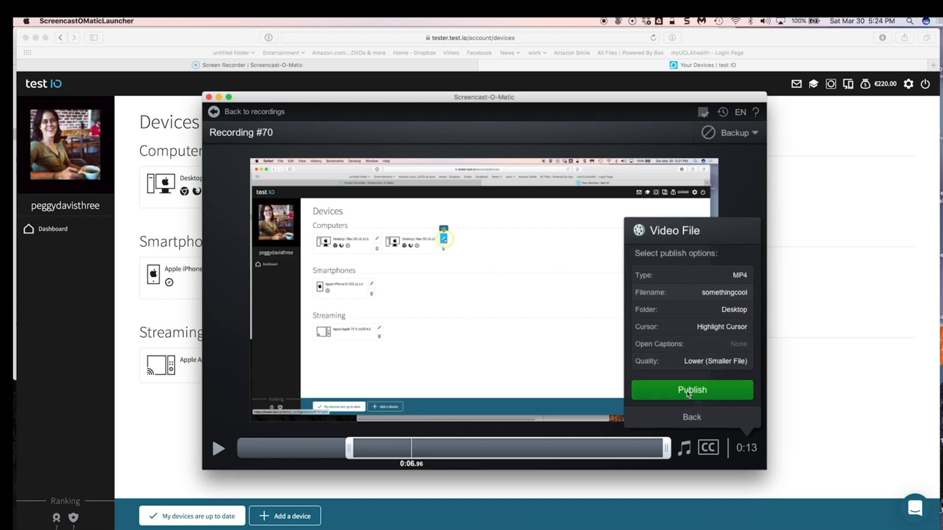
Publish the MP4, check somethingcool.mp4 (241 KB) on the Desktop in Finder, and return to Safari
left_click(691, 389)
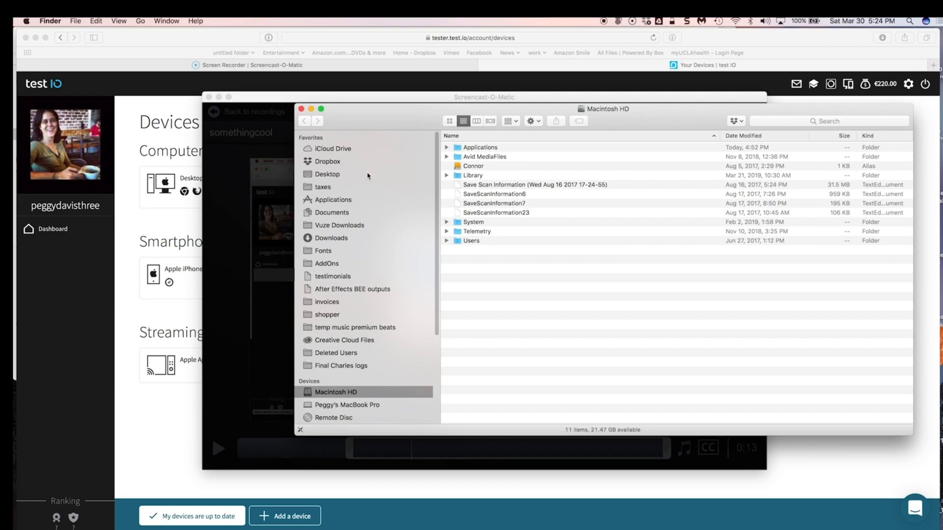
mouse_move(358, 177)
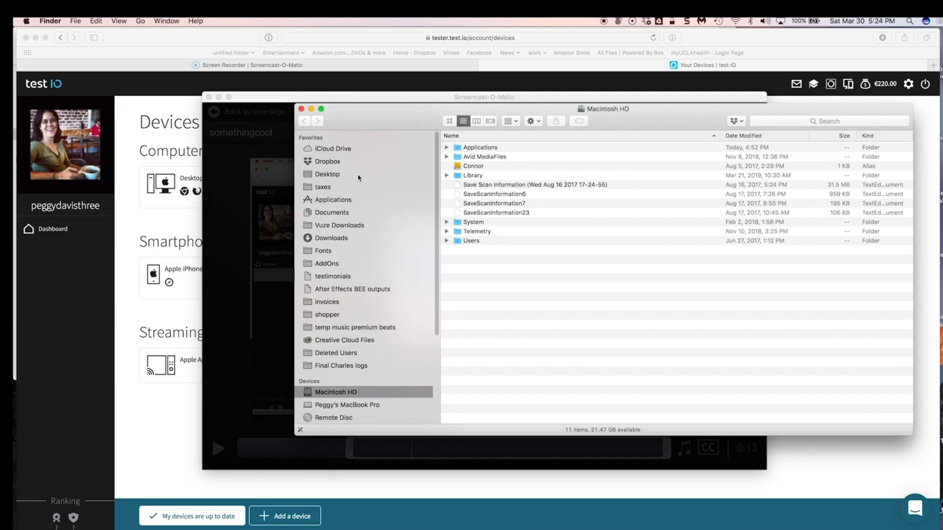
left_click(327, 174)
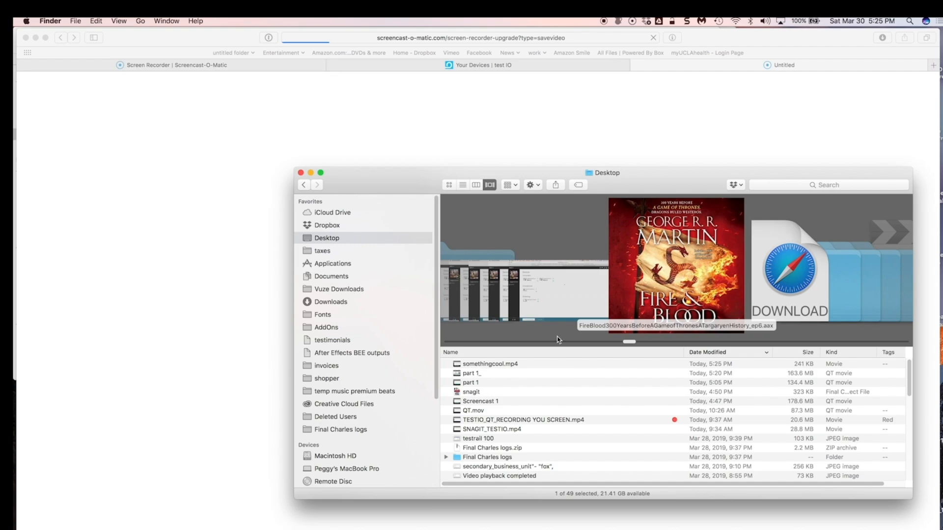
left_click(490, 363)
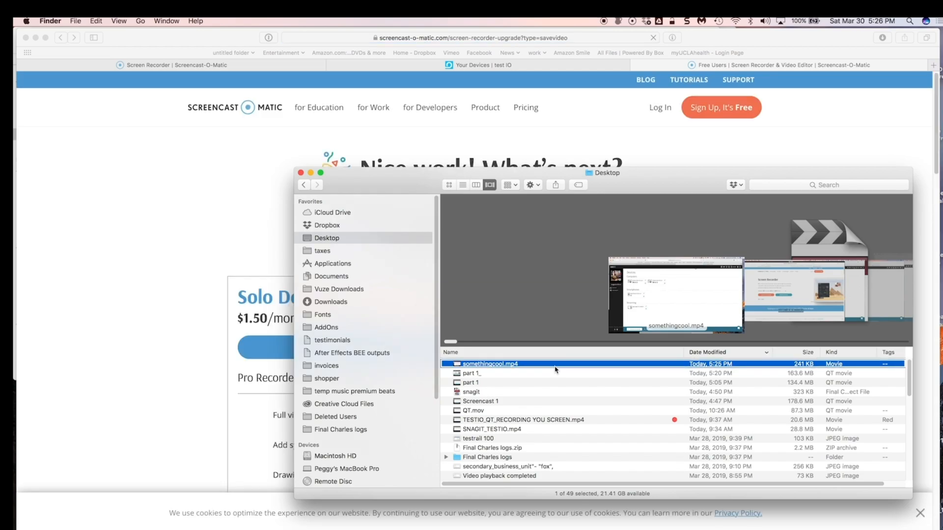
right_click(490, 364)
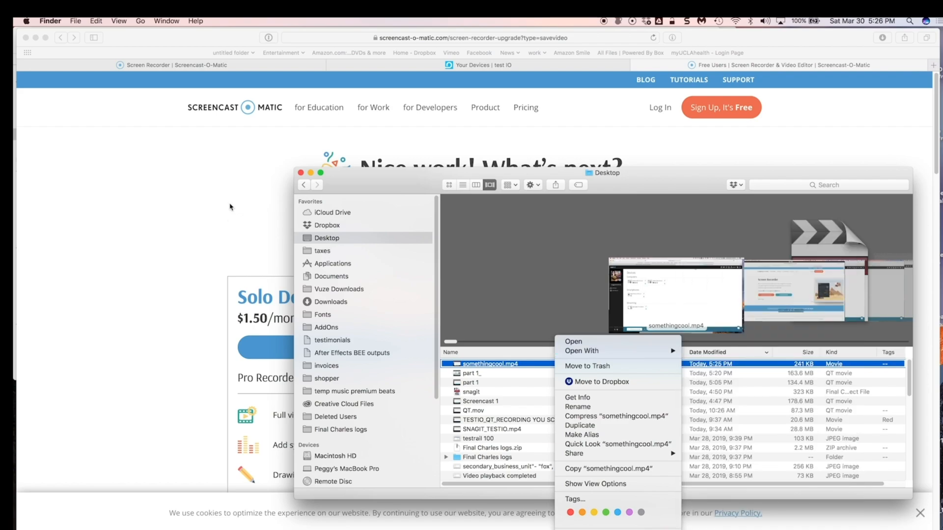
left_click(412, 185)
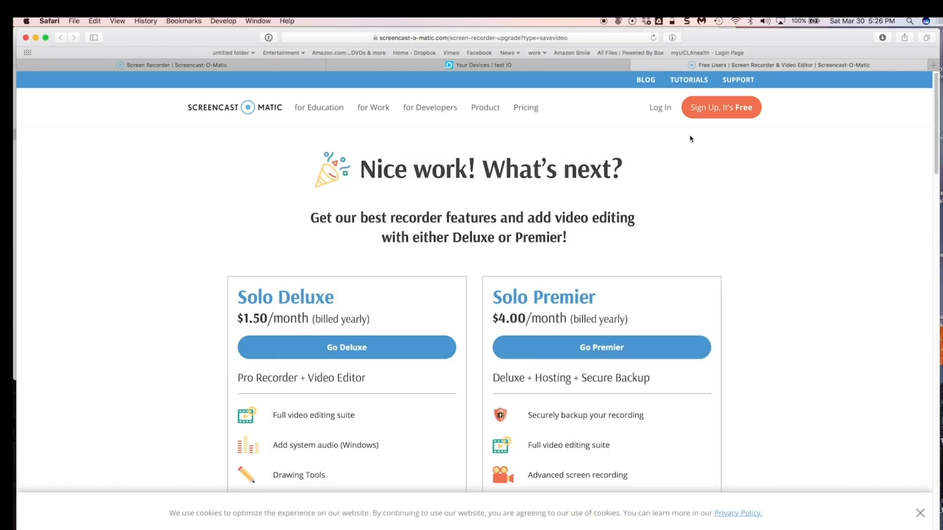
mouse_move(509, 75)
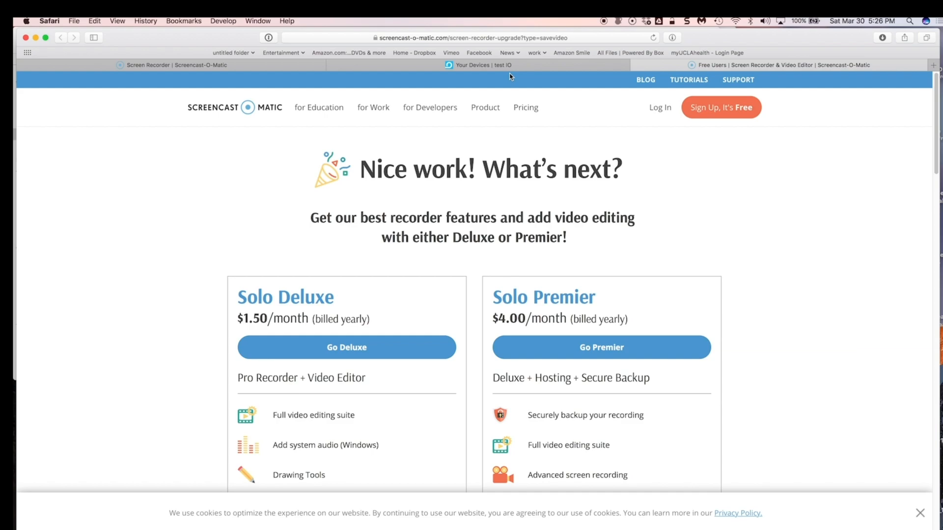
mouse_move(511, 65)
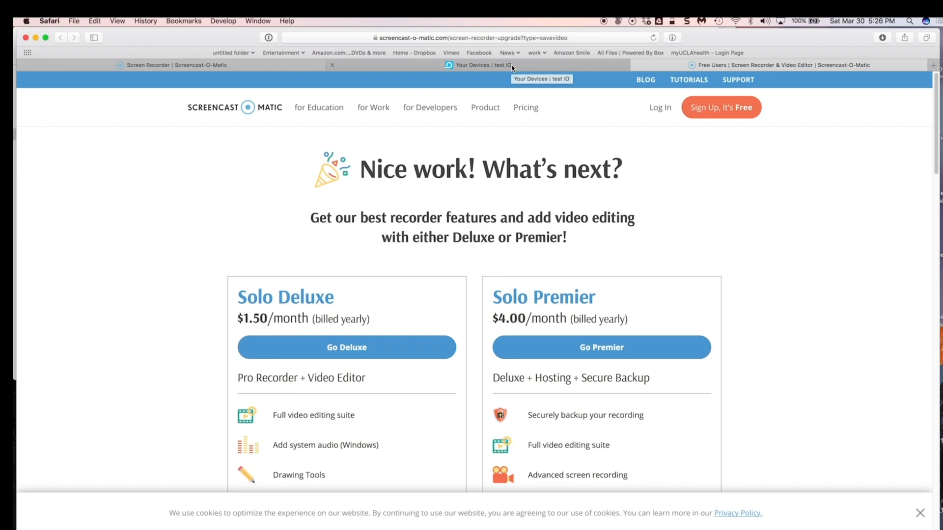
mouse_move(588, 66)
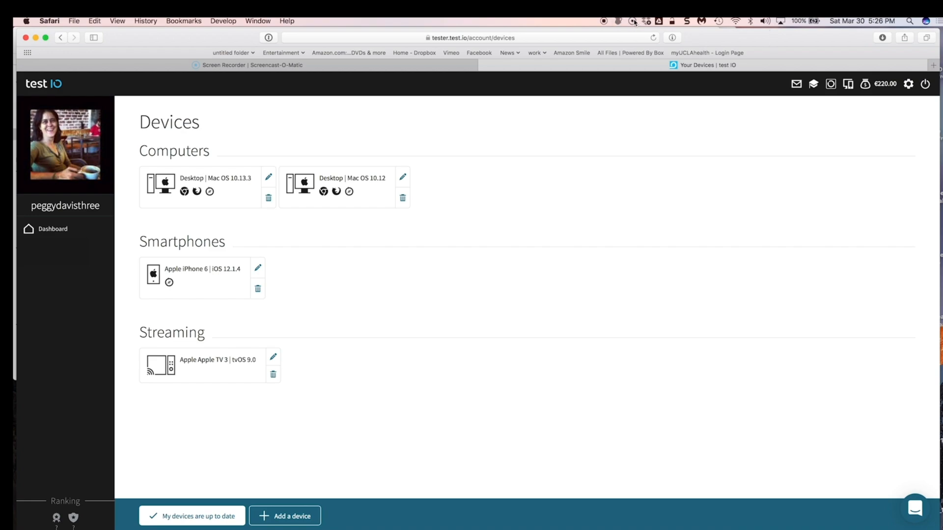
Show Screencast-O-Matic's menu bar quick actions
left_click(633, 21)
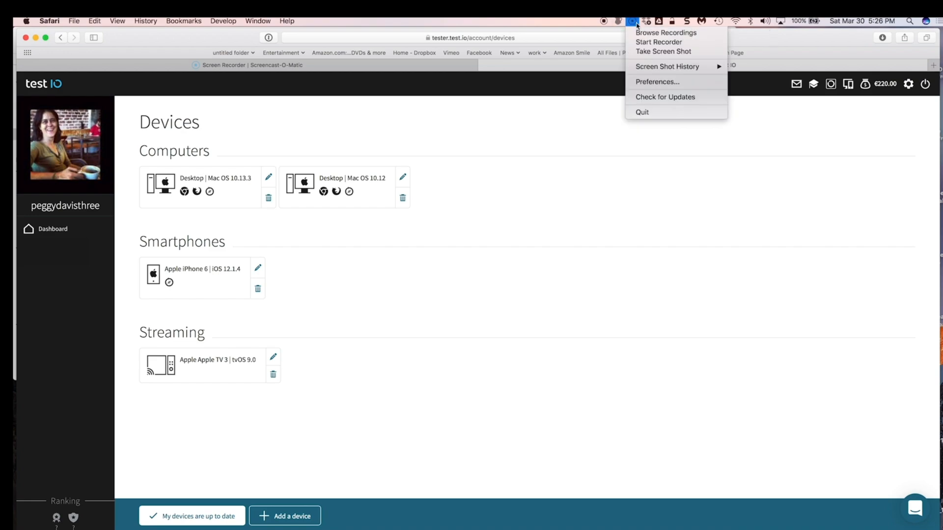
mouse_move(664, 51)
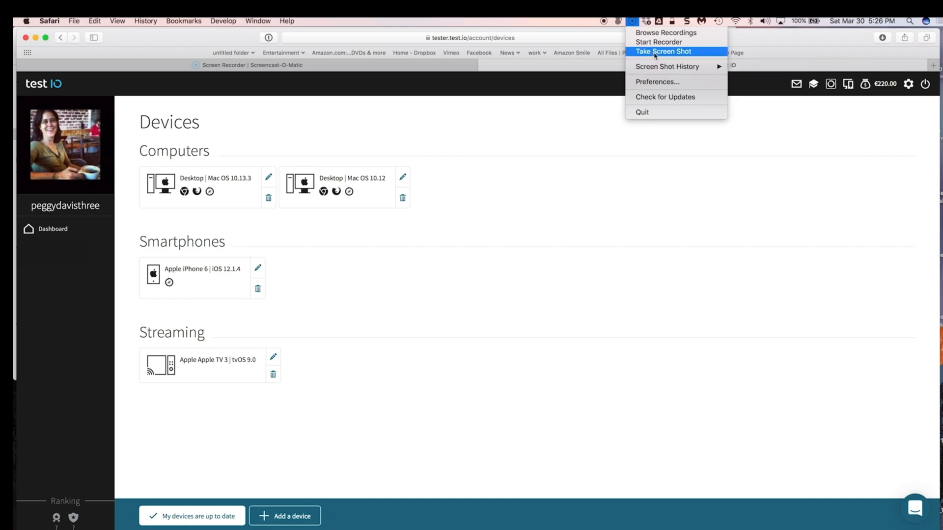
mouse_move(625, 40)
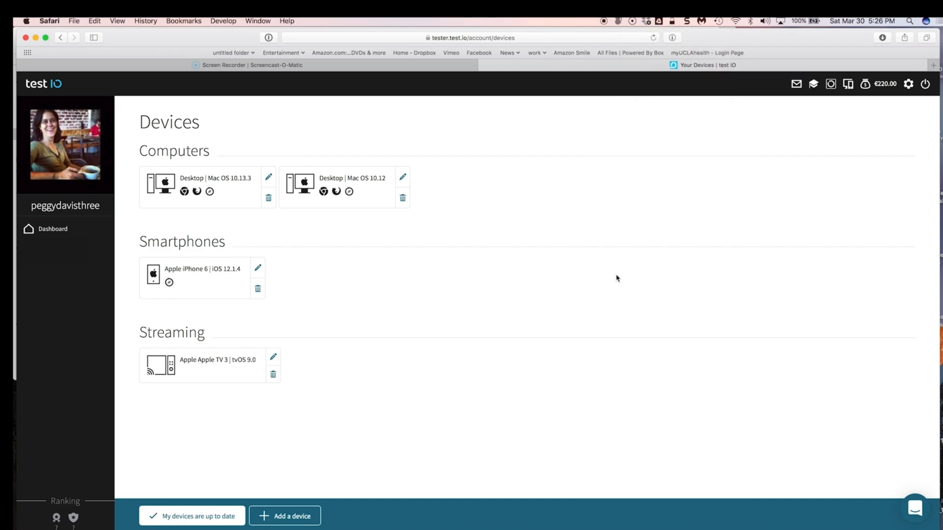
mouse_move(412, 195)
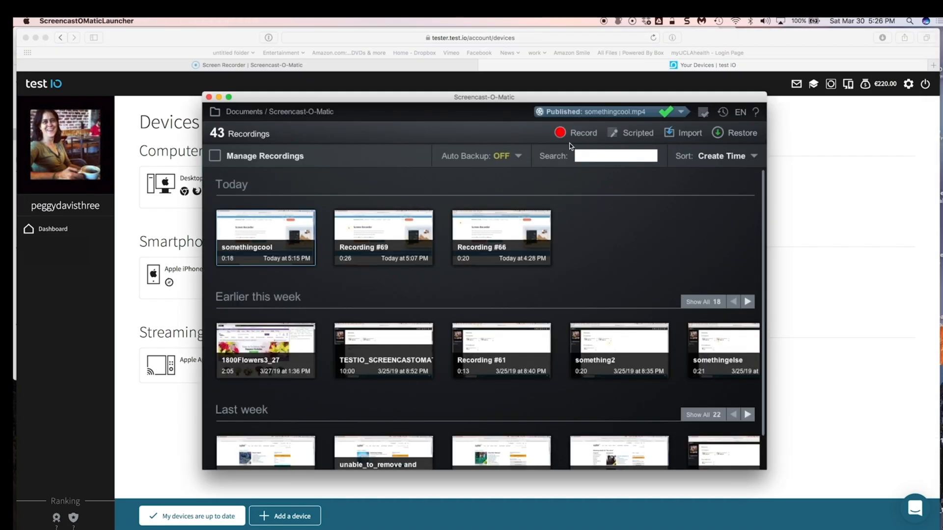
Move the recordings library aside, start a new recording session, and show its settings
left_click_drag(483, 97, 440, 89)
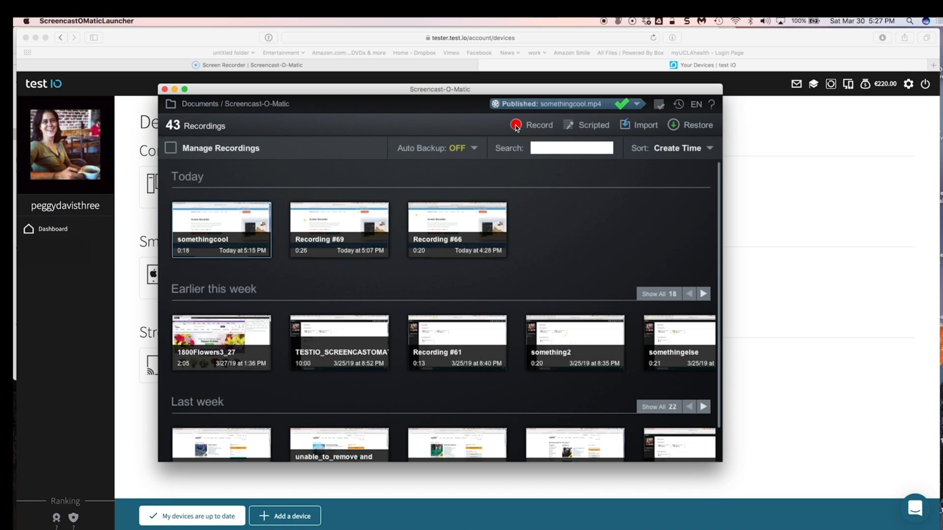
left_click(531, 125)
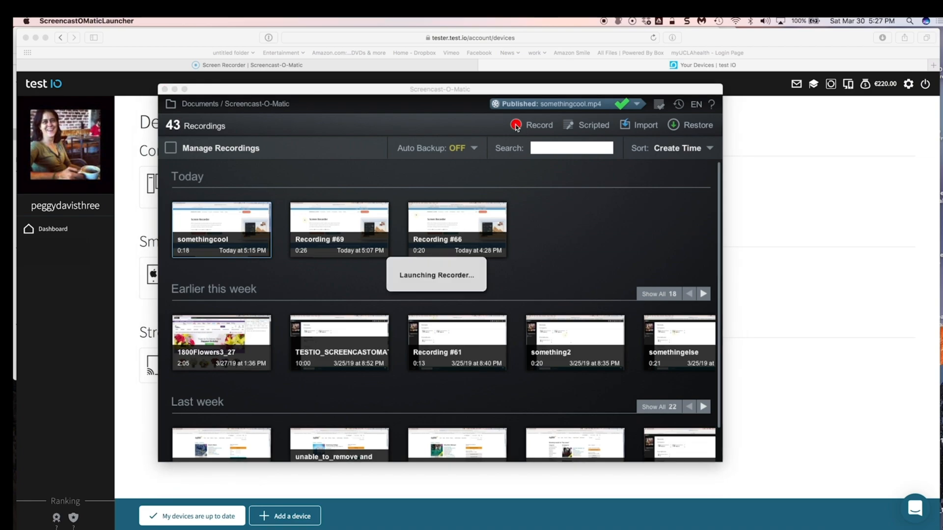
left_click(515, 125)
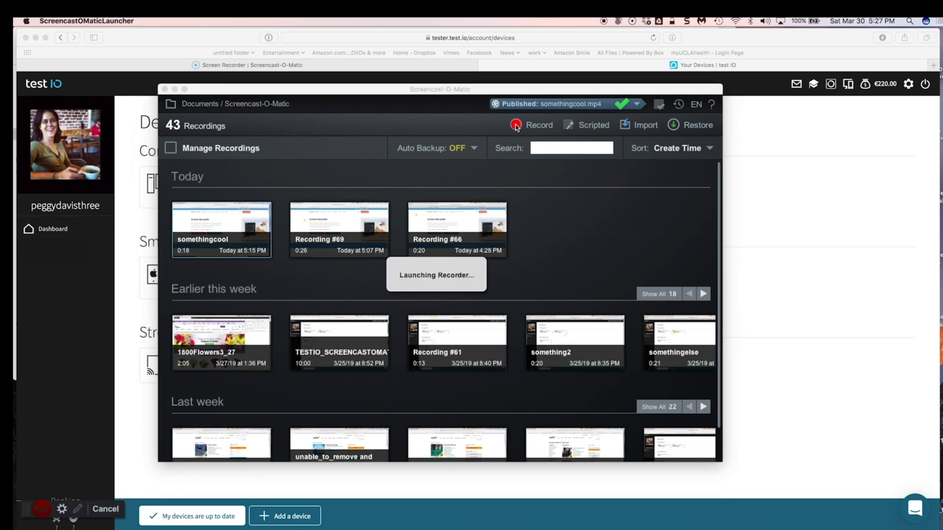
left_click(539, 125)
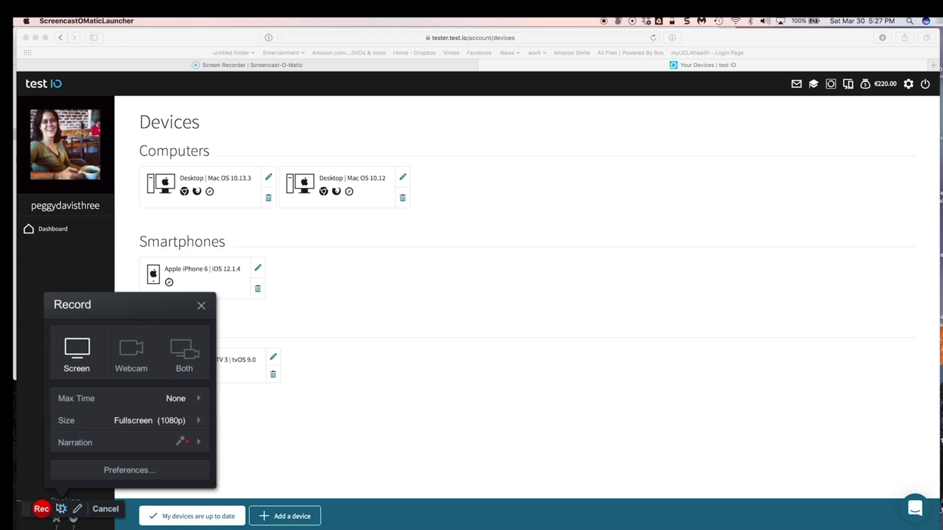
Start recording, then open and close the Mac OS 10.12 desktop edit form
left_click(201, 305)
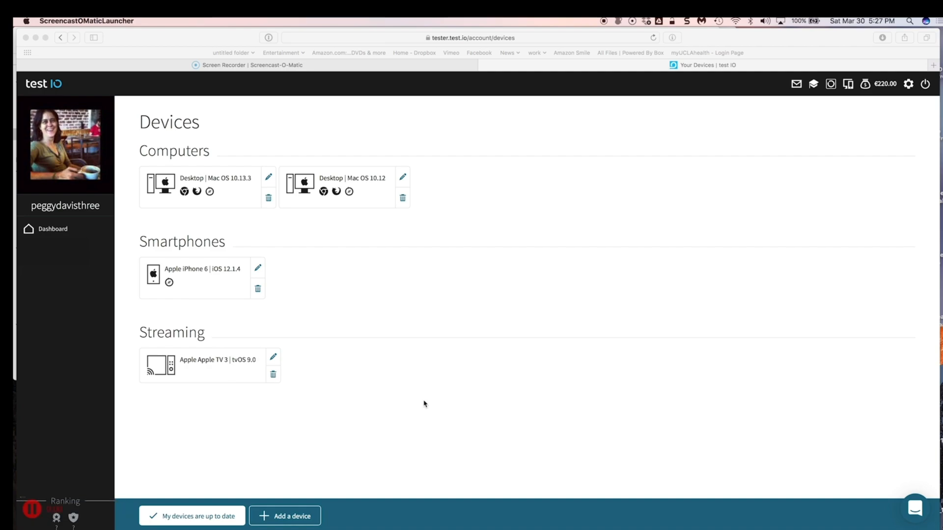
mouse_move(407, 212)
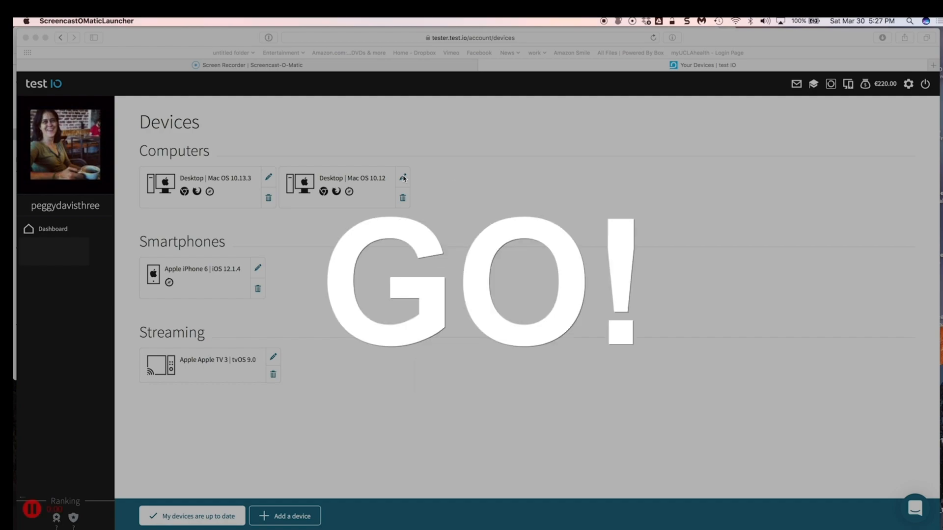
mouse_move(402, 180)
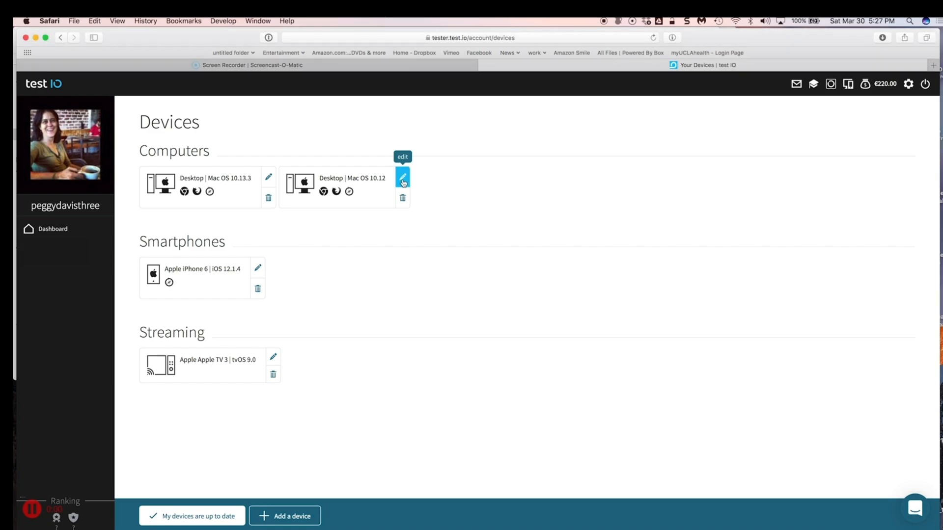
left_click(402, 177)
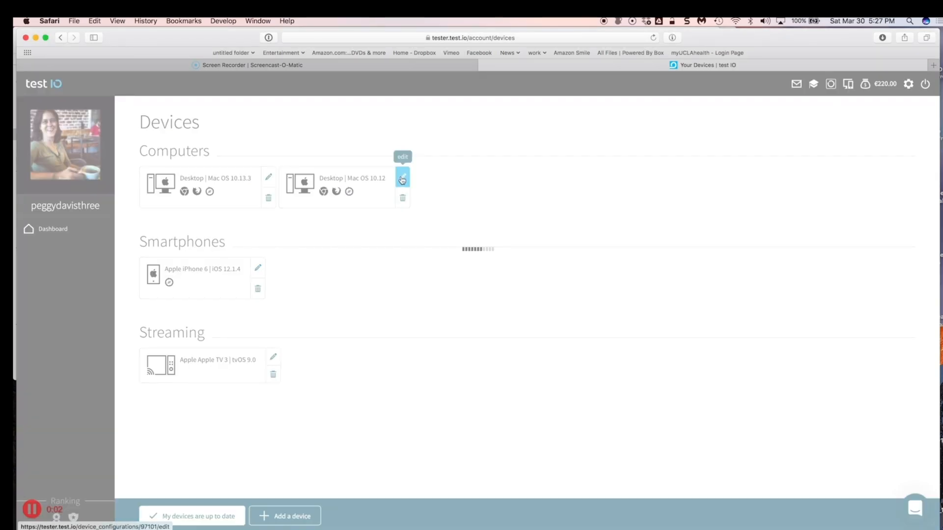
left_click(402, 178)
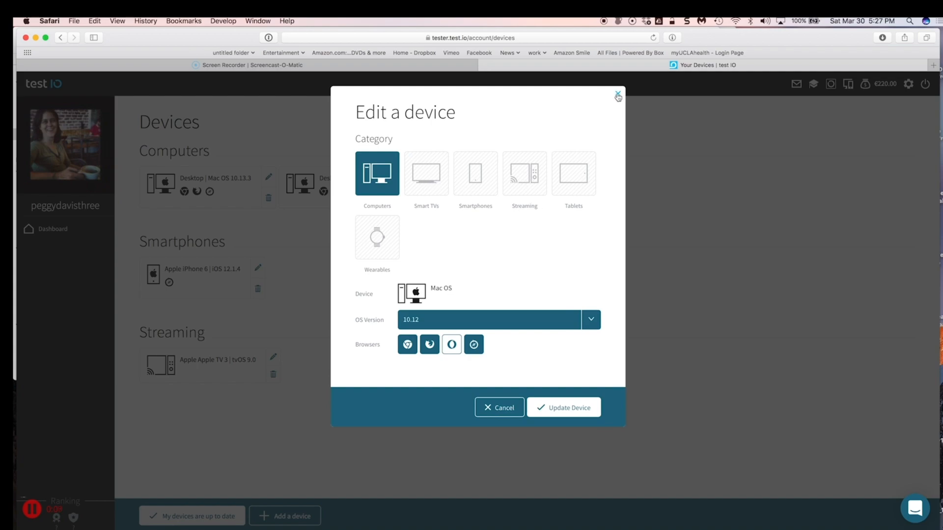
left_click(562, 407)
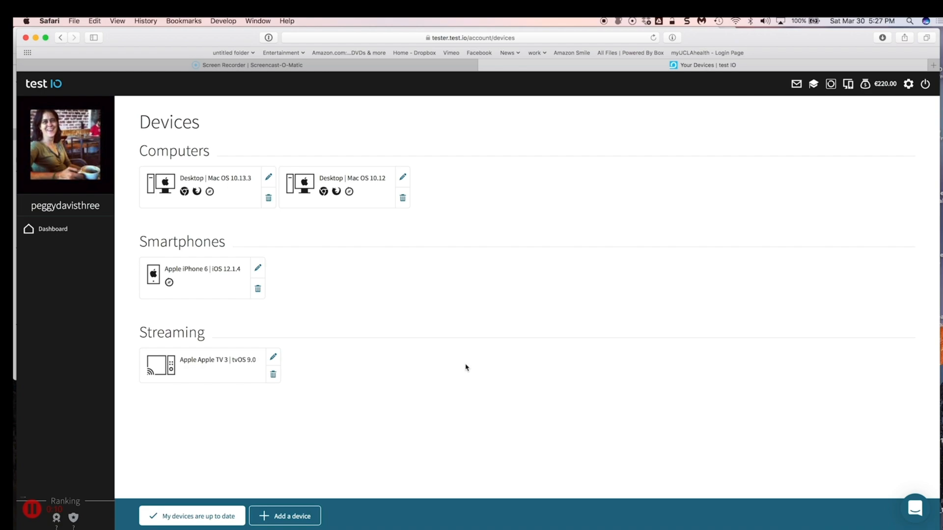
mouse_move(54, 136)
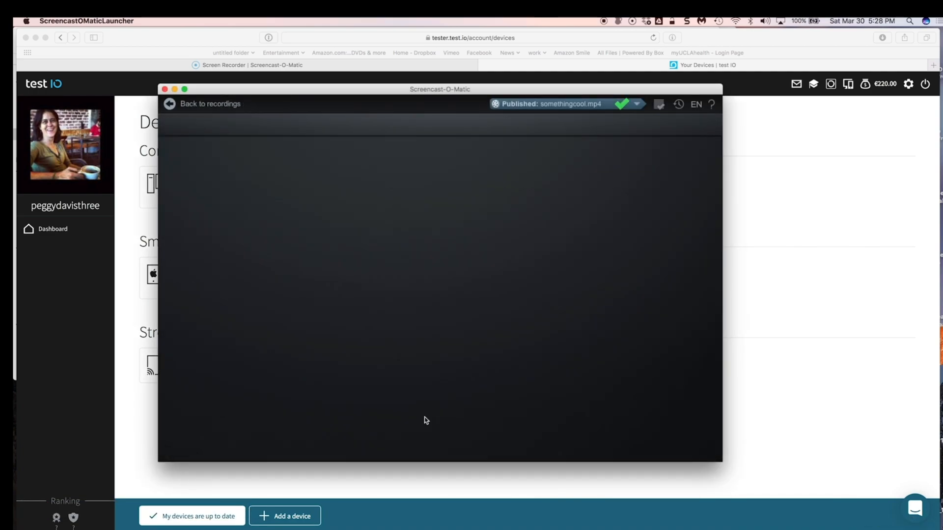
mouse_move(640, 326)
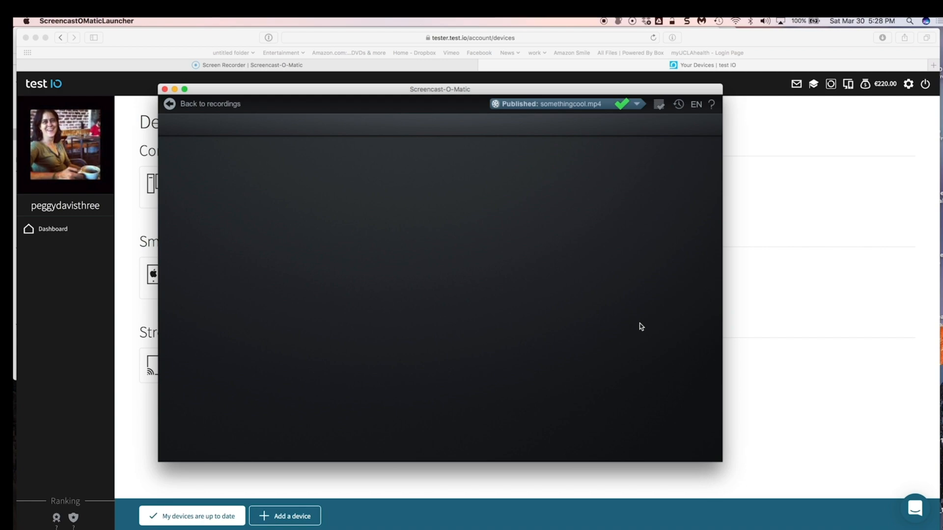
mouse_move(635, 325)
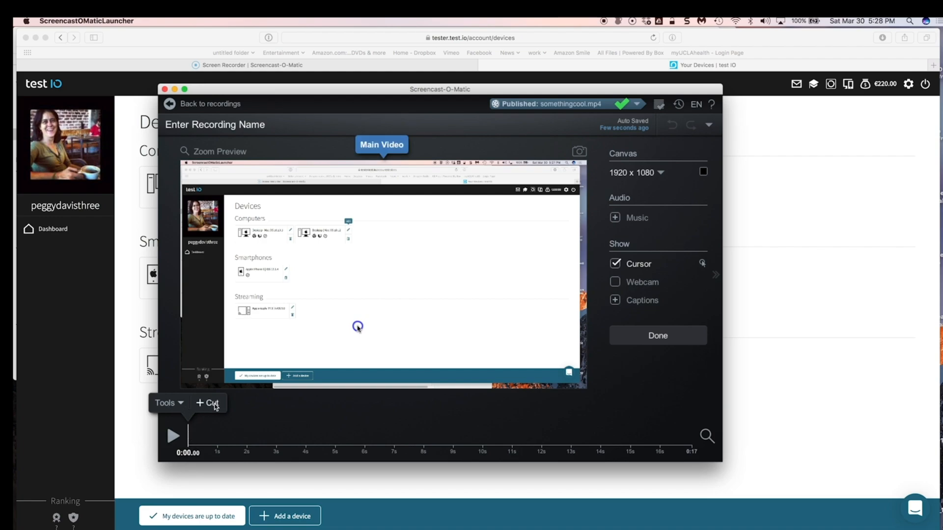
mouse_move(209, 402)
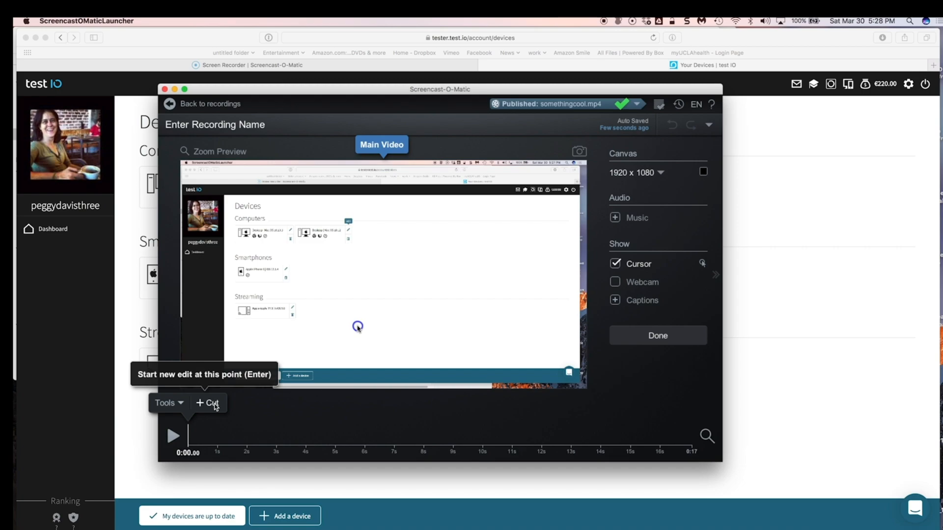
mouse_move(200, 424)
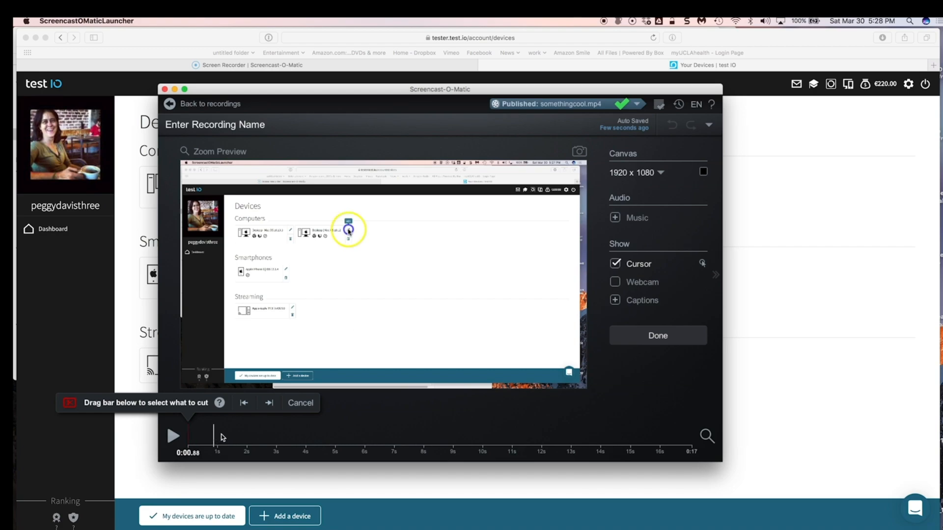
Cut the opening 0–1.20 s of the recording and toggle the Cursor checkbox off and on
left_click_drag(187, 432, 221, 431)
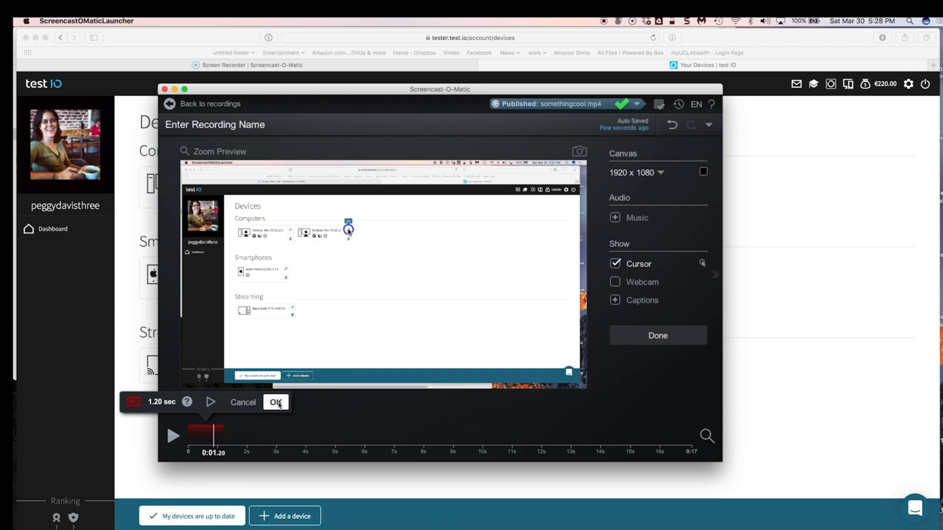
left_click(276, 402)
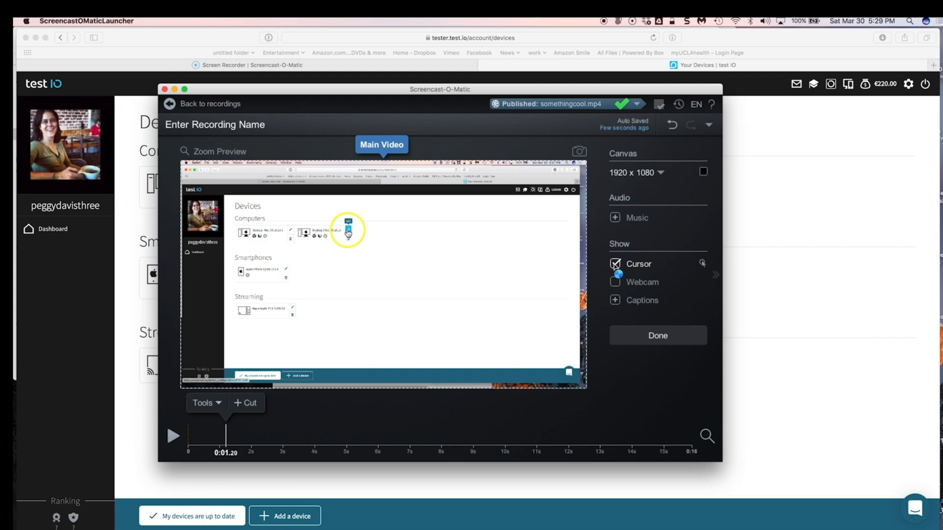
left_click(615, 264)
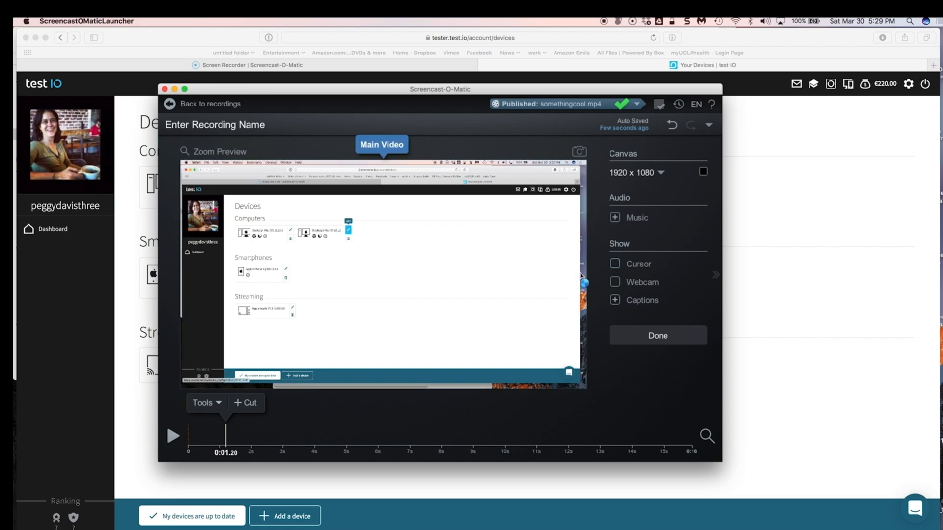
left_click(614, 263)
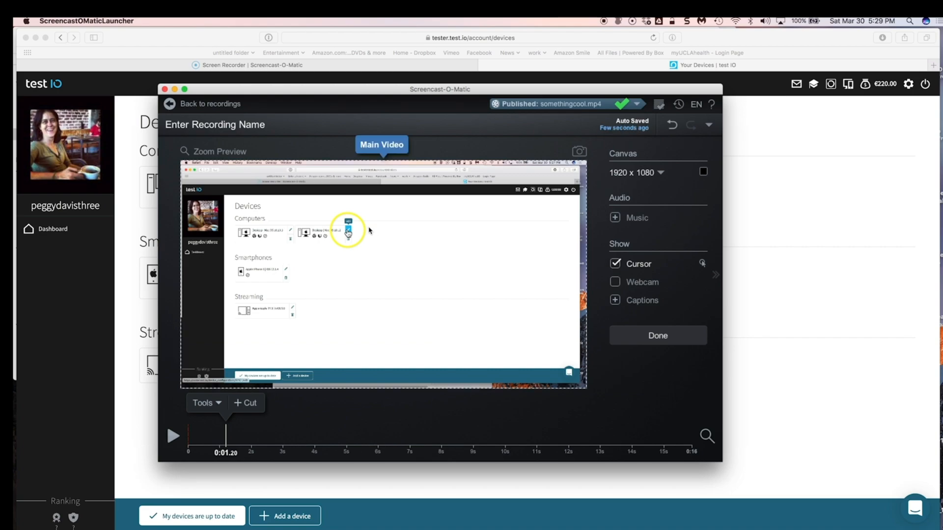
mouse_move(387, 299)
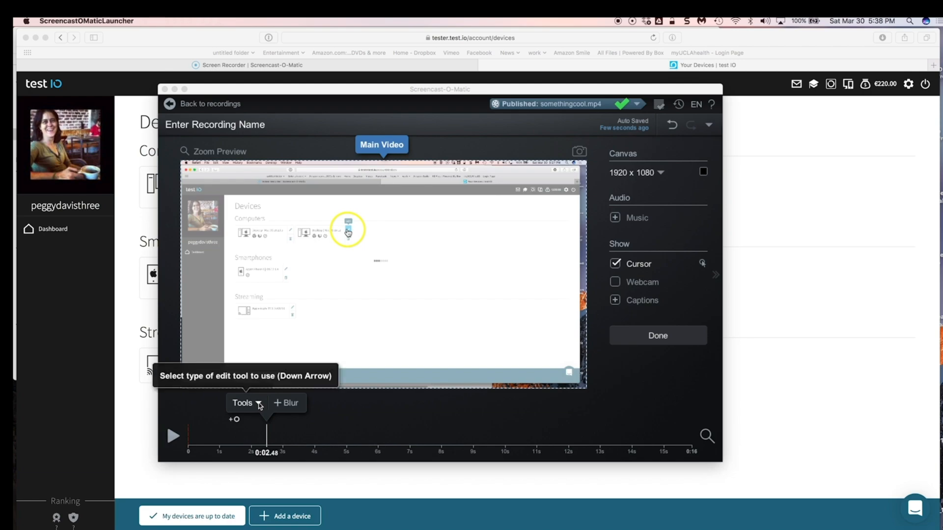
Add a 1.5-second blur box from 2.48 s to about 4 s
left_click(242, 403)
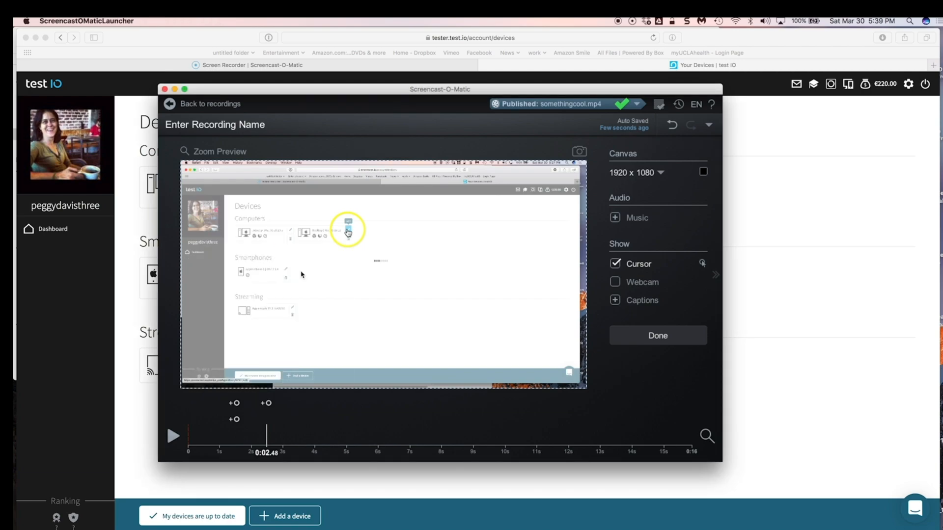
left_click(380, 260)
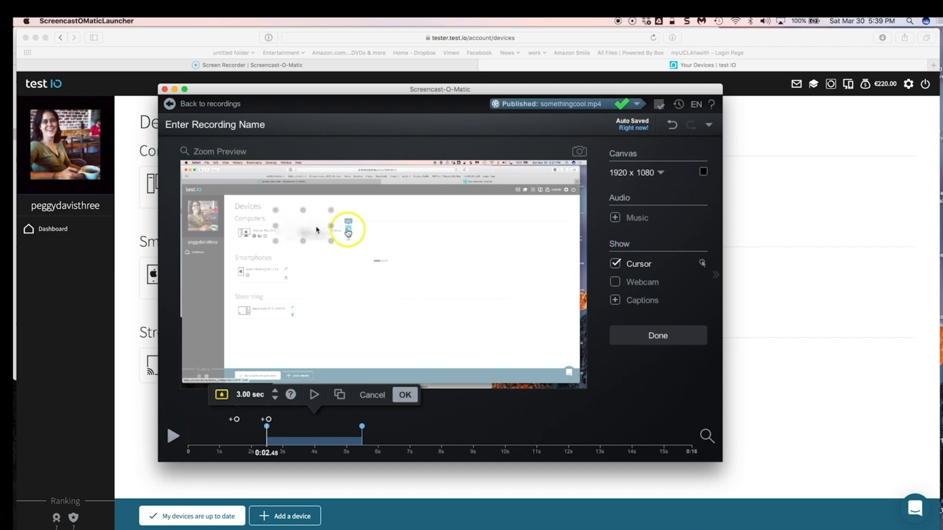
left_click(348, 230)
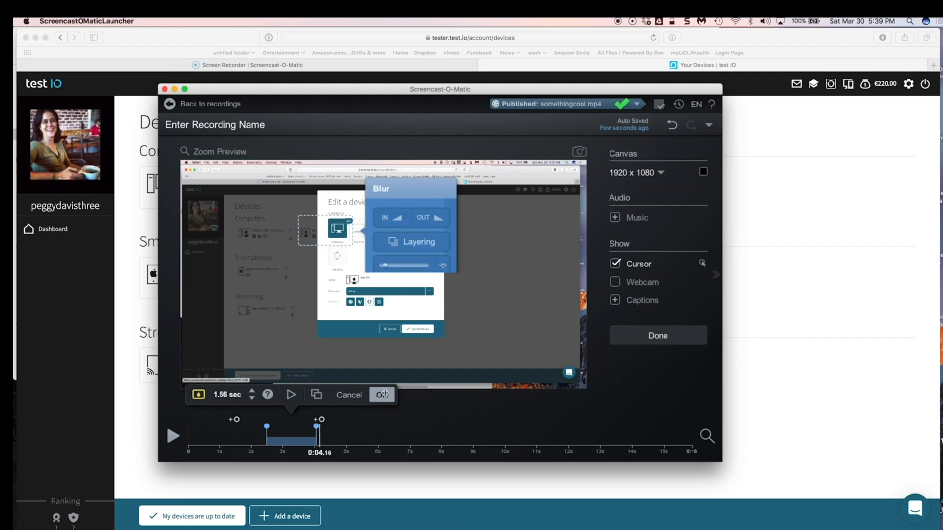
left_click(382, 394)
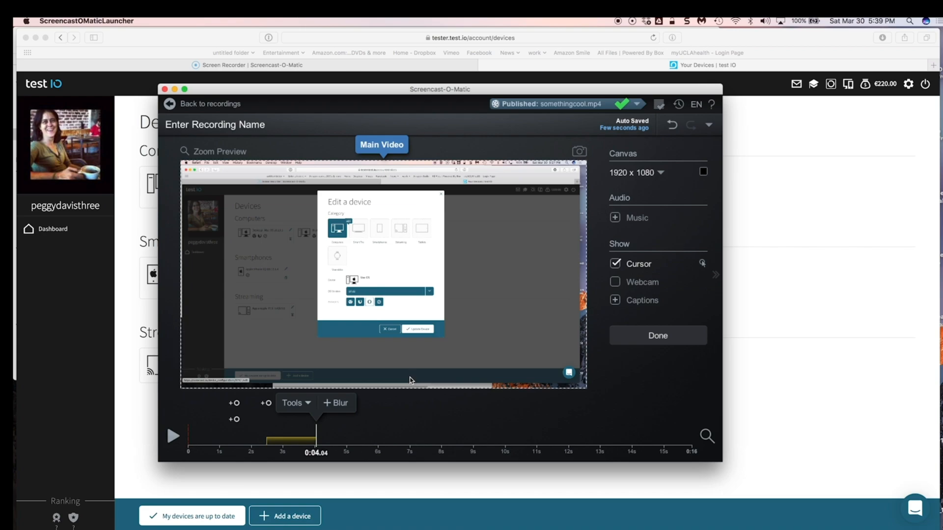
mouse_move(587, 354)
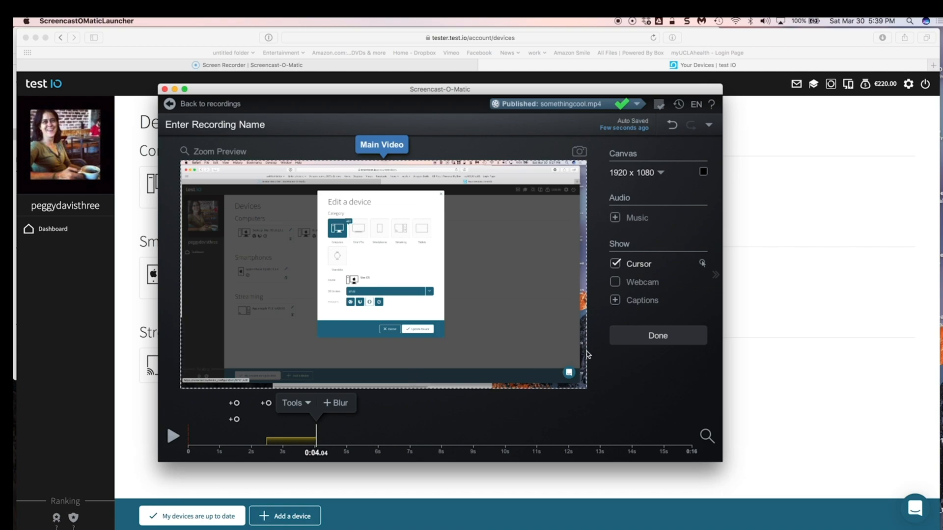
mouse_move(153, 407)
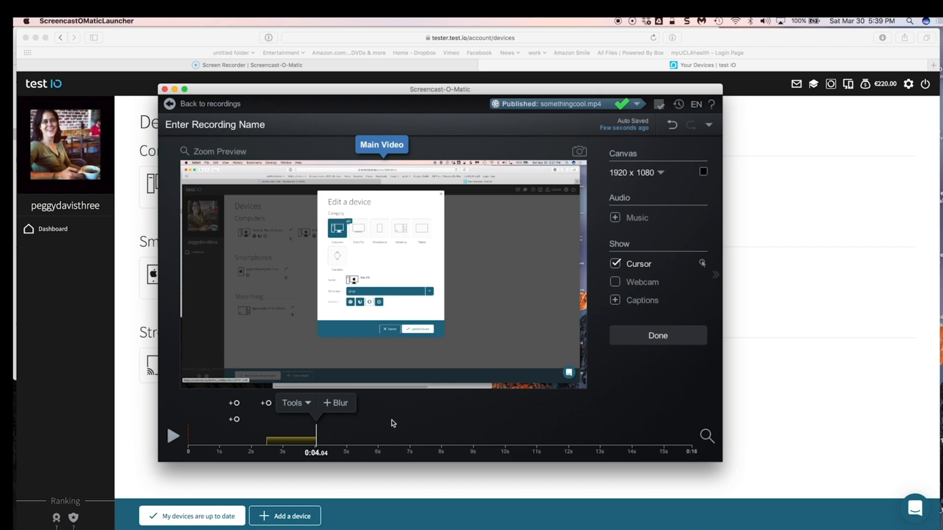
mouse_move(296, 441)
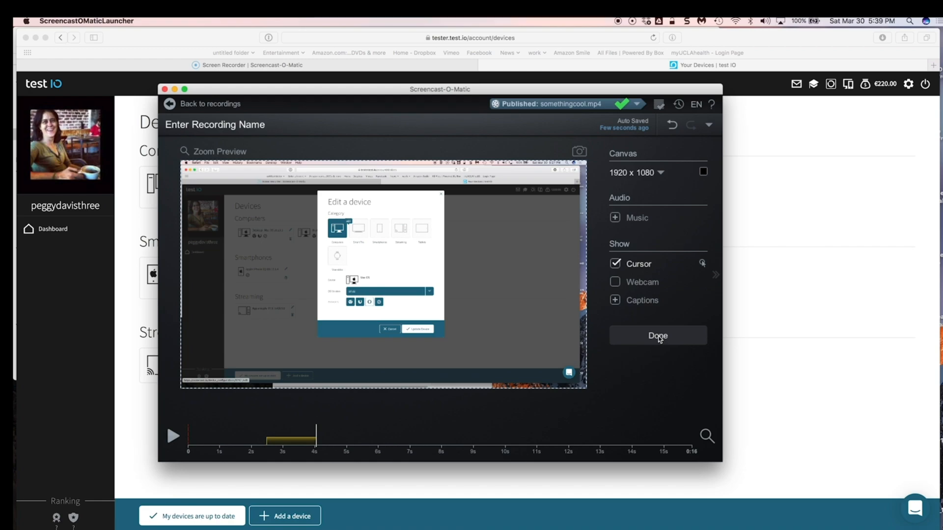
Finish editing Recording #71 and choose Save As Video File (MP4, Desktop)
left_click(657, 335)
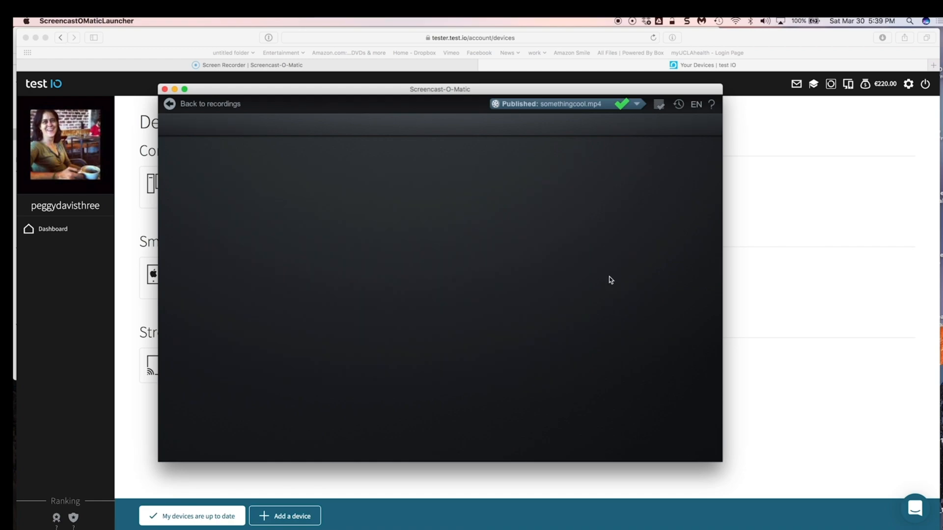
mouse_move(695, 78)
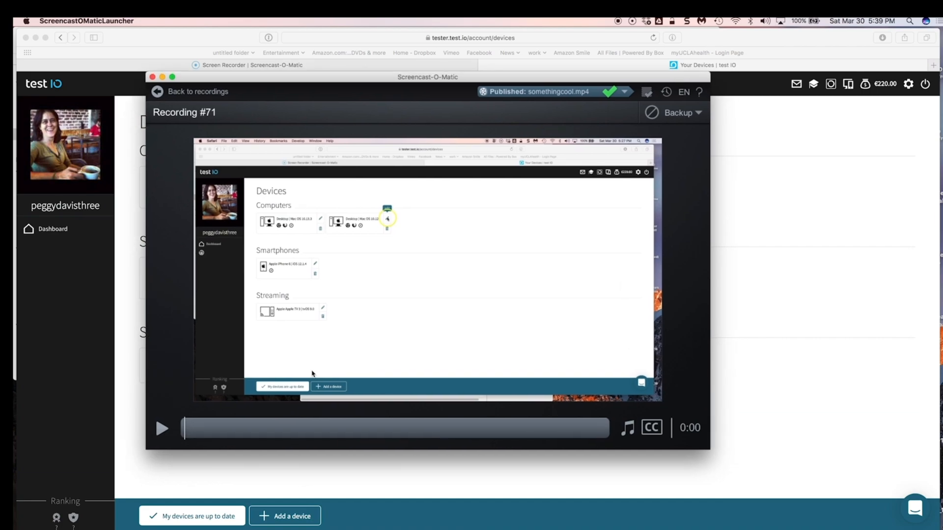
left_click(689, 298)
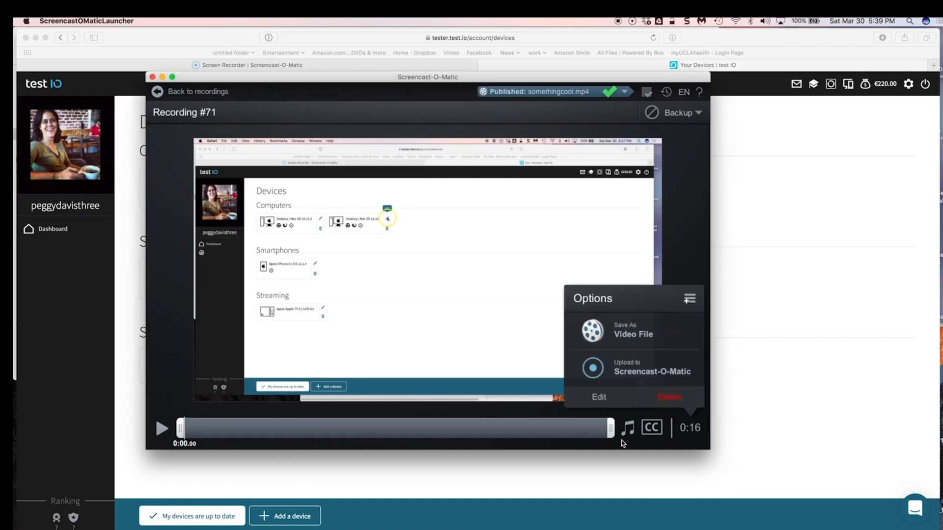
mouse_move(620, 336)
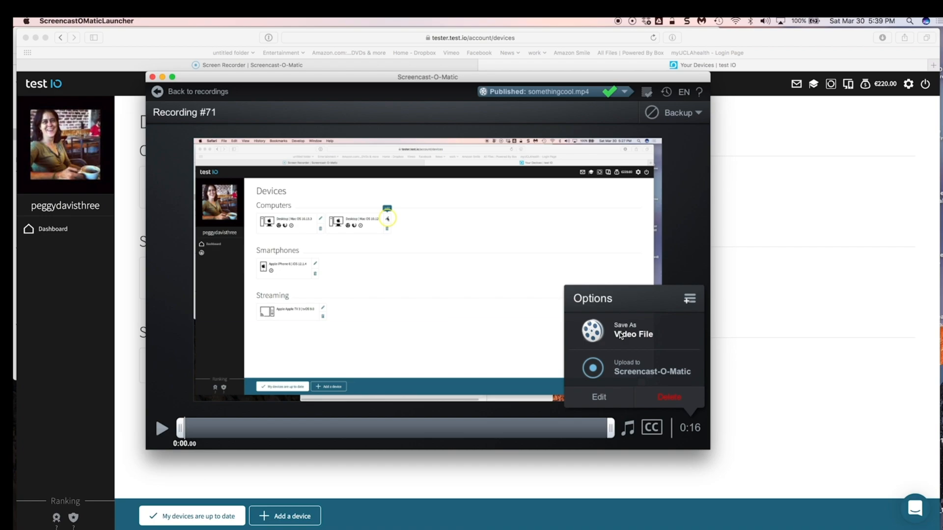
left_click(632, 330)
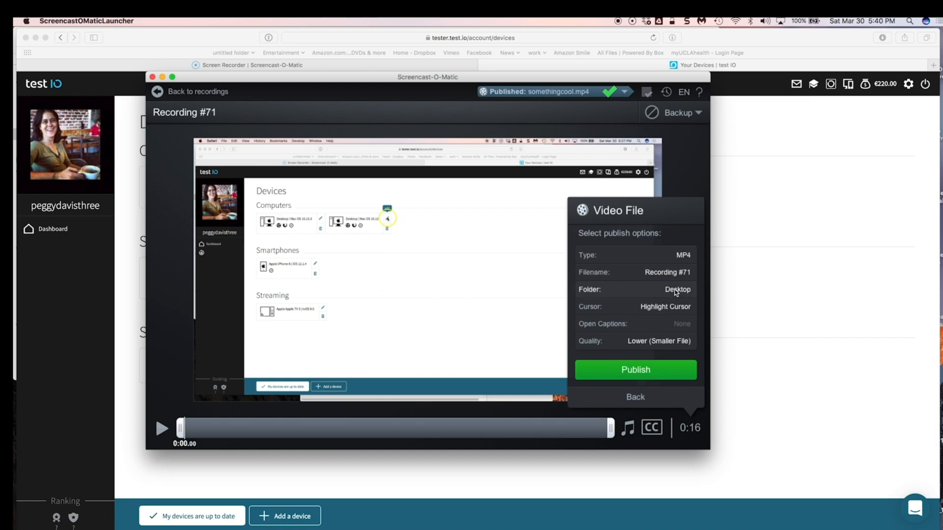
mouse_move(673, 301)
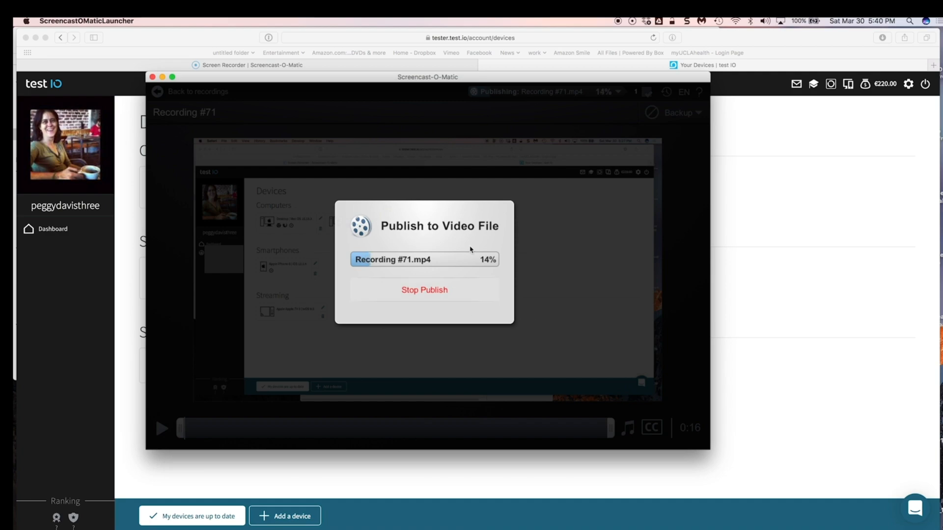
mouse_move(740, 218)
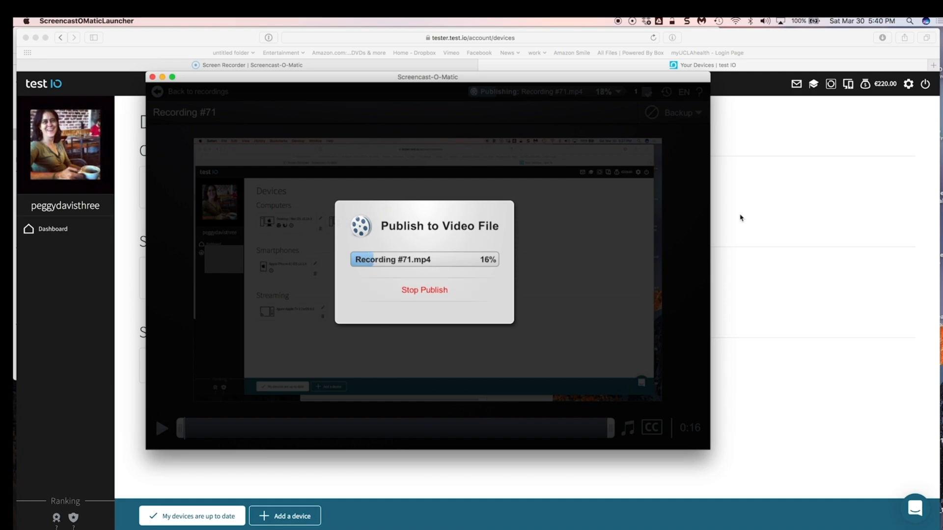
mouse_move(547, 259)
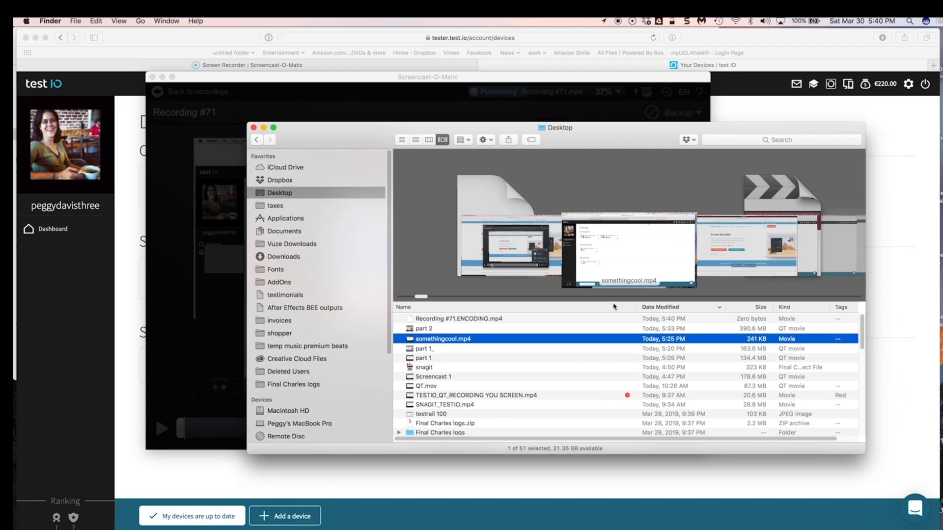
Select Recording #71.ENCODING.mp4 (268 KB) in Finder's Desktop list
left_click(458, 319)
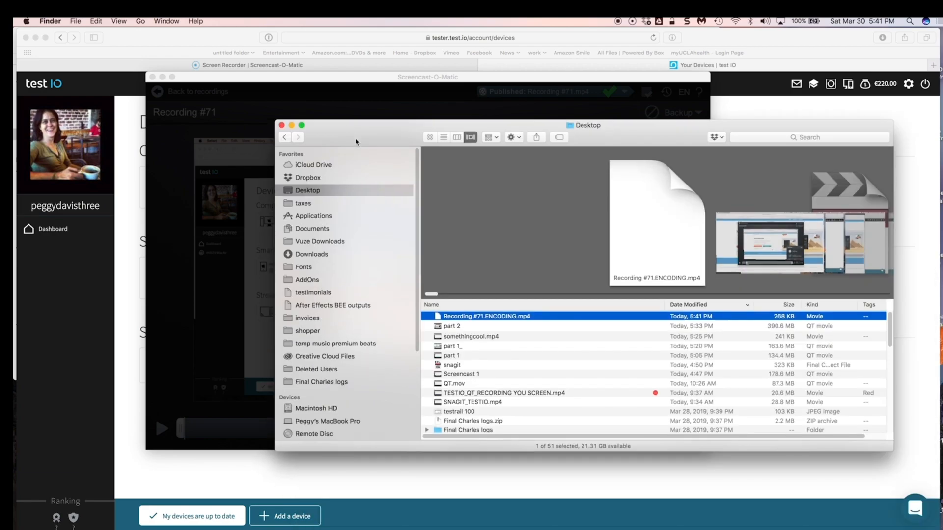
mouse_move(448, 262)
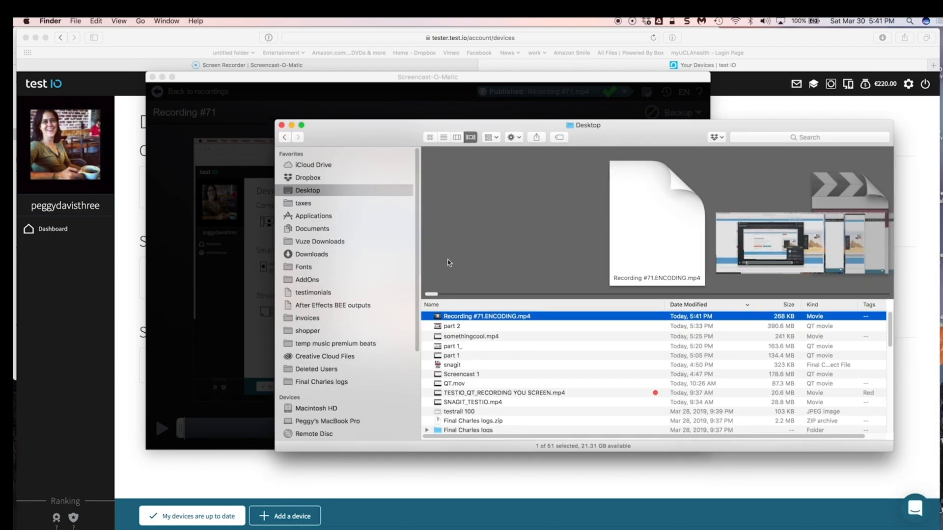